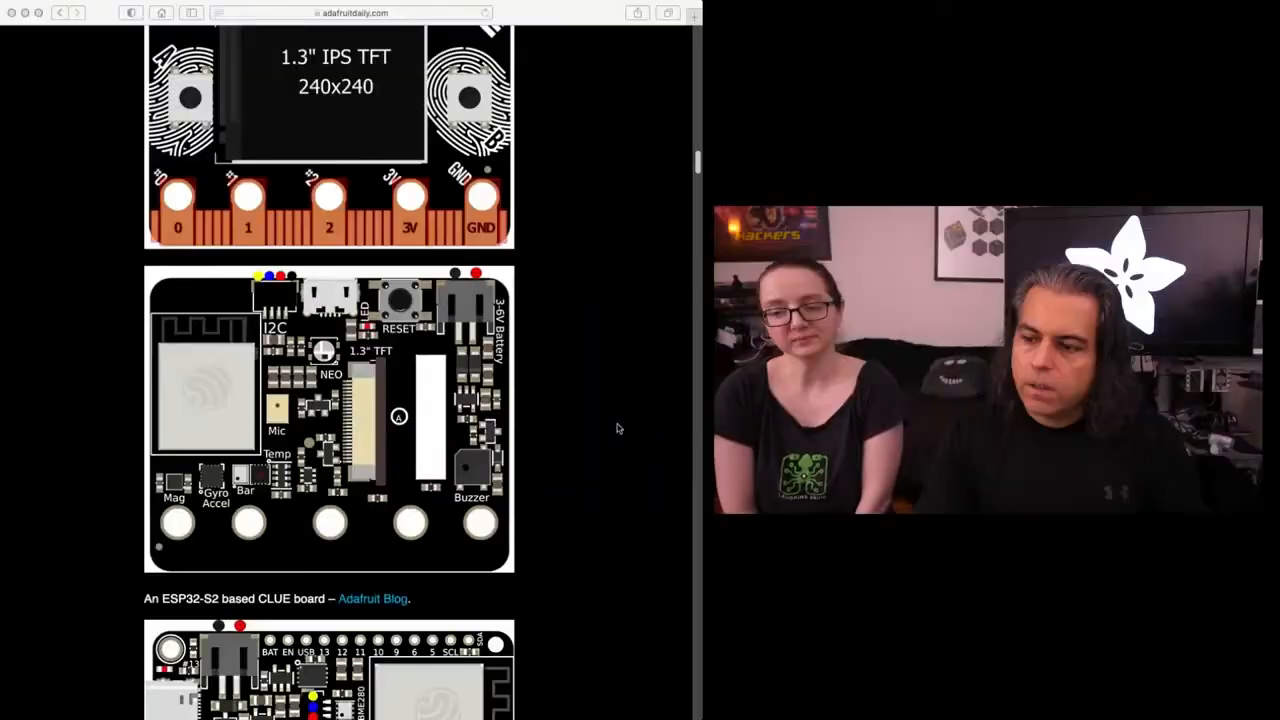
scroll("down", 3)
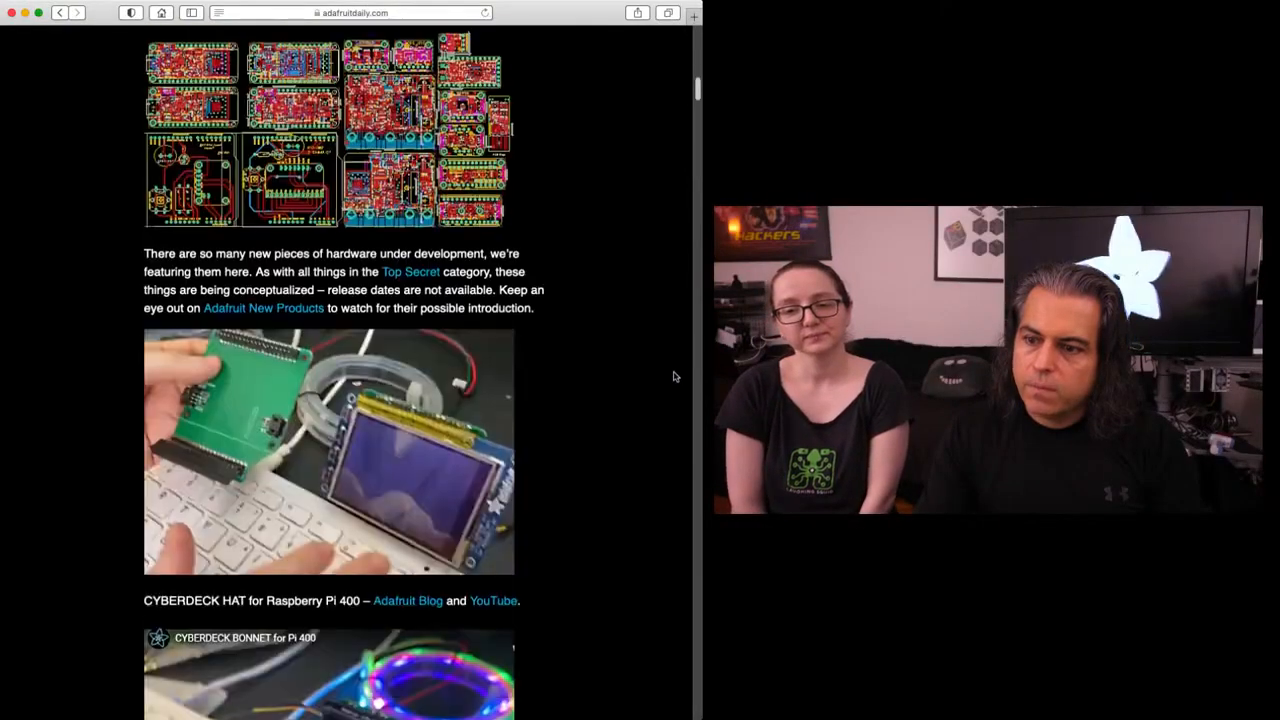
scroll("up", 3)
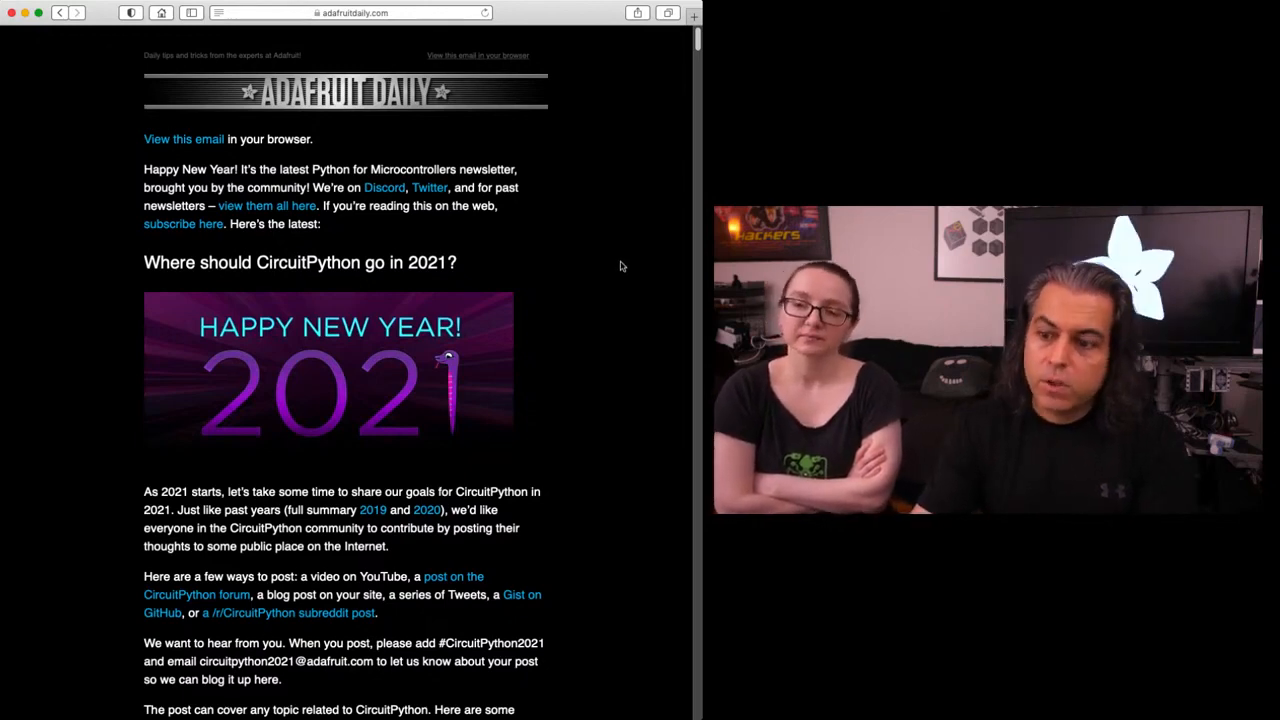
scroll("down", 3)
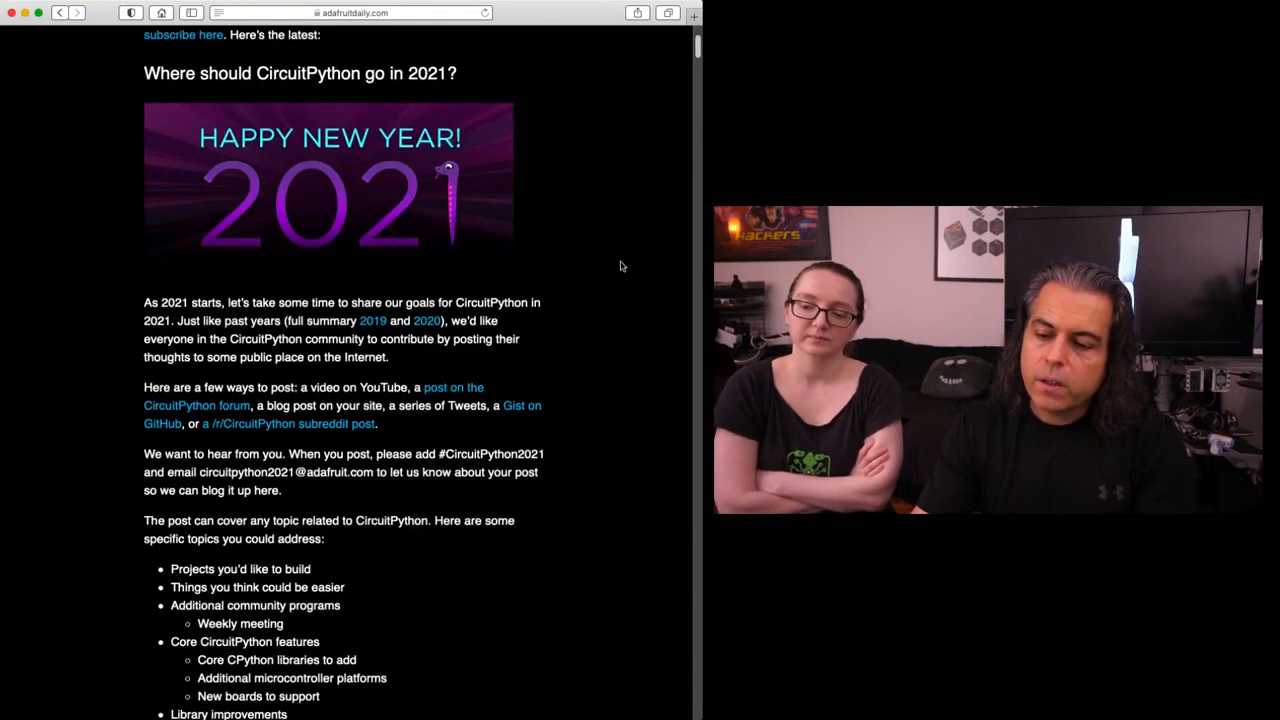
scroll("down", 3)
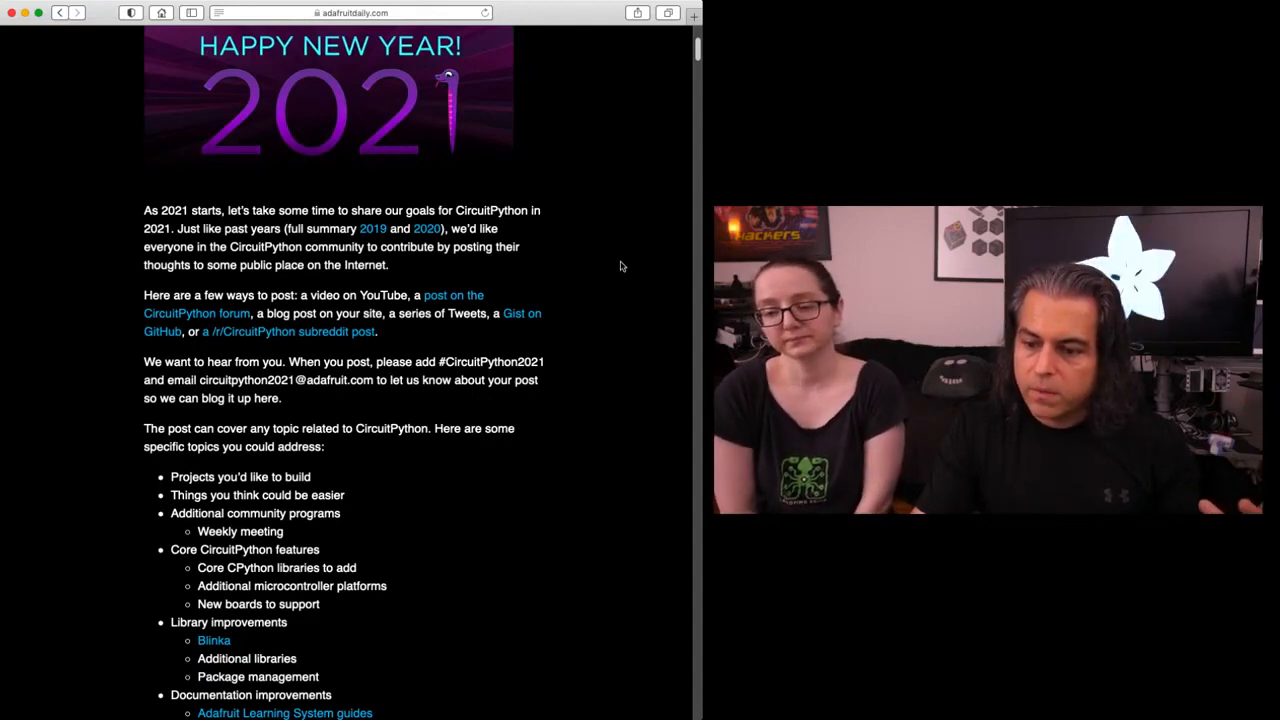
scroll("down", 3)
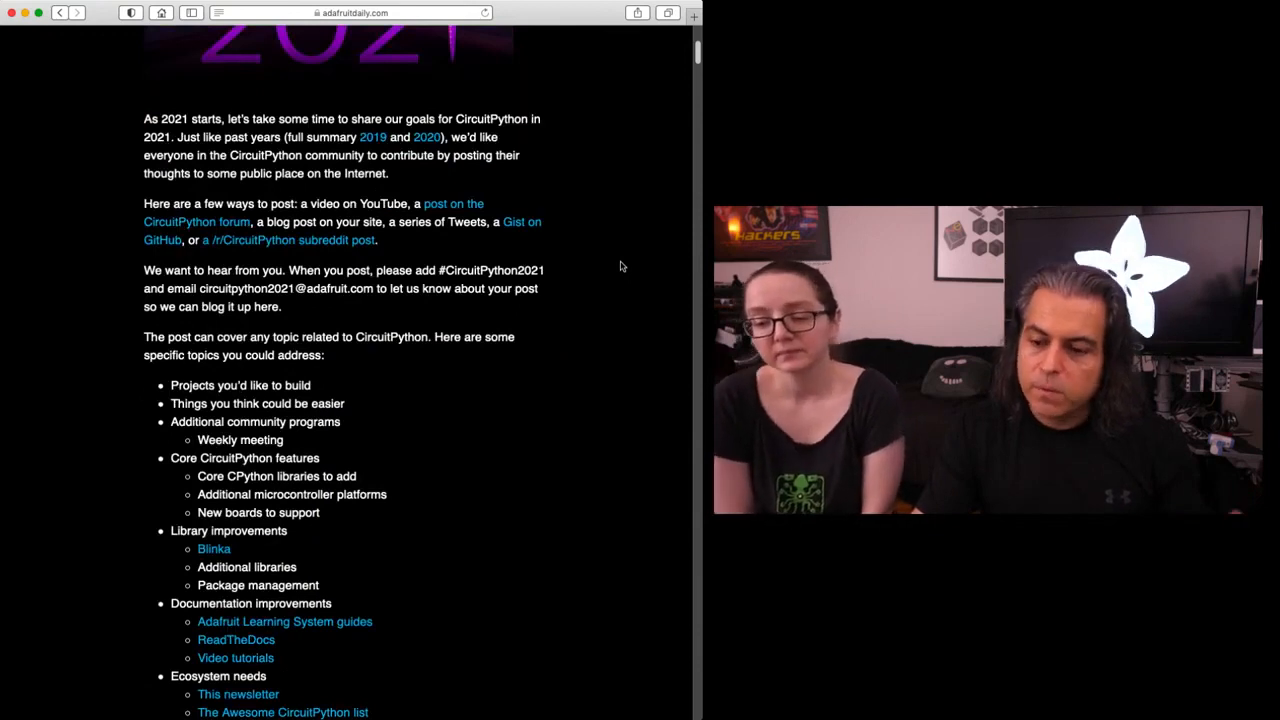
scroll("down", 3)
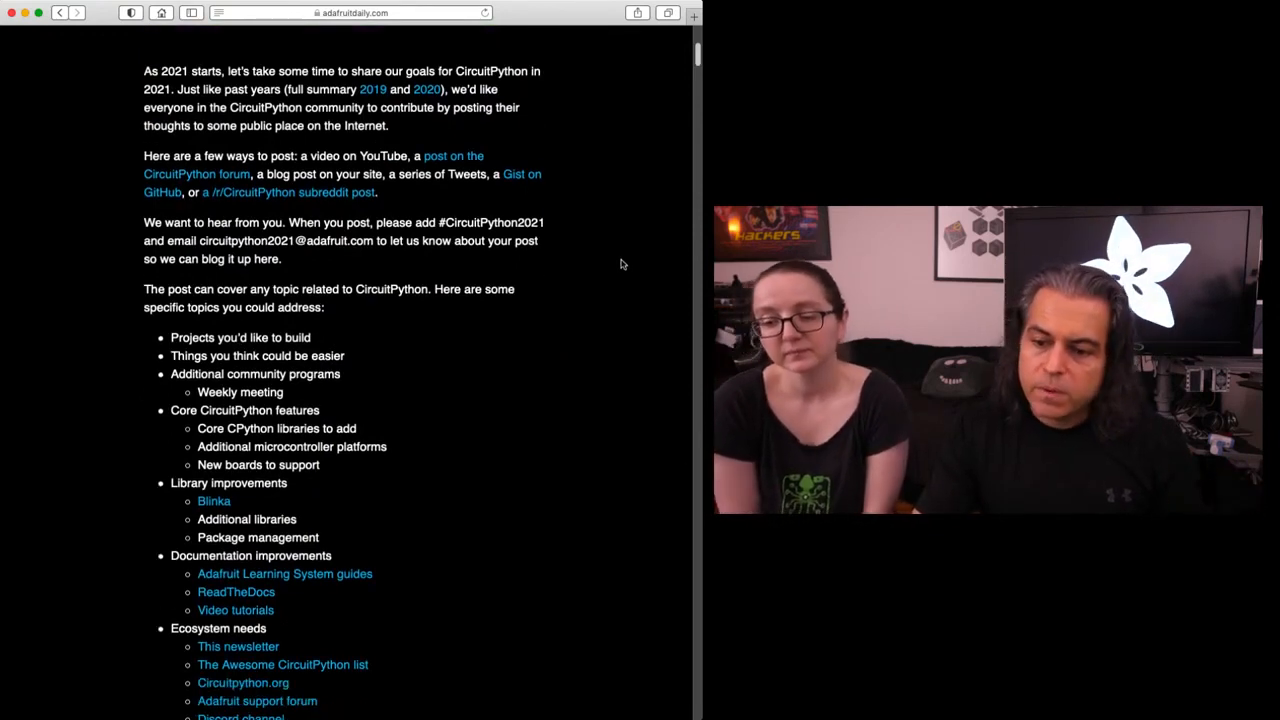
scroll("down", 3)
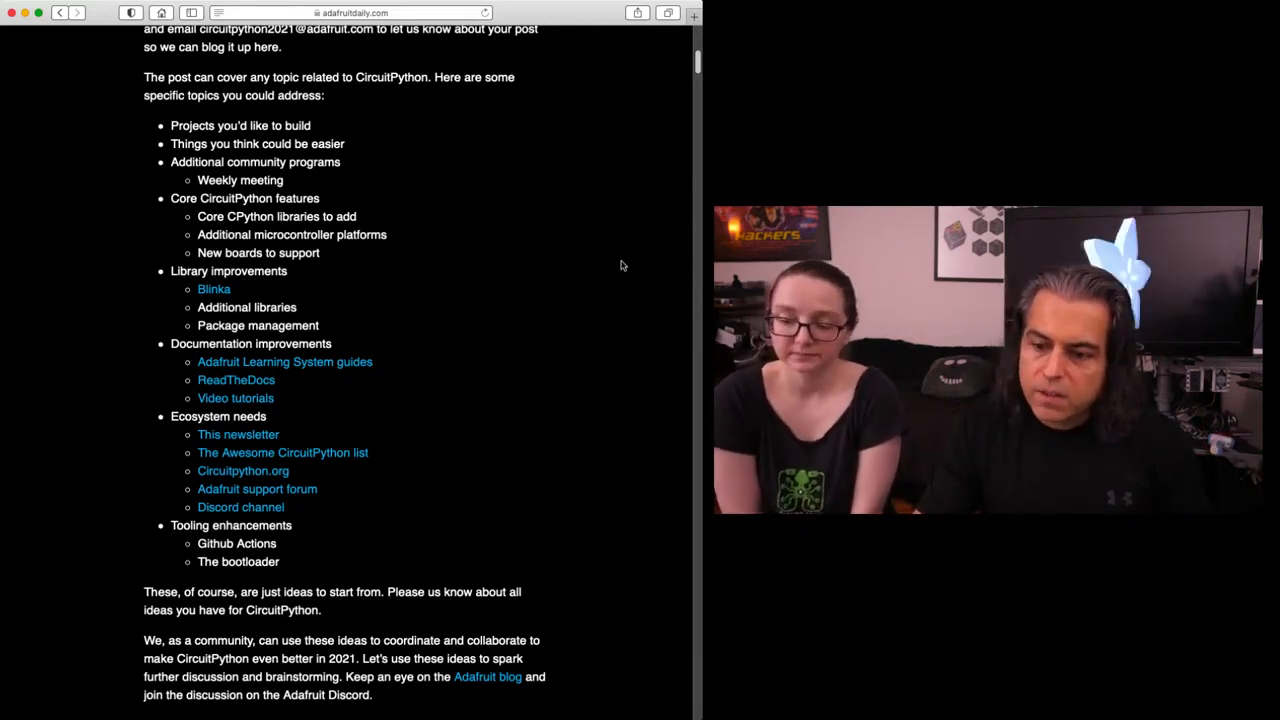
scroll("down", 3)
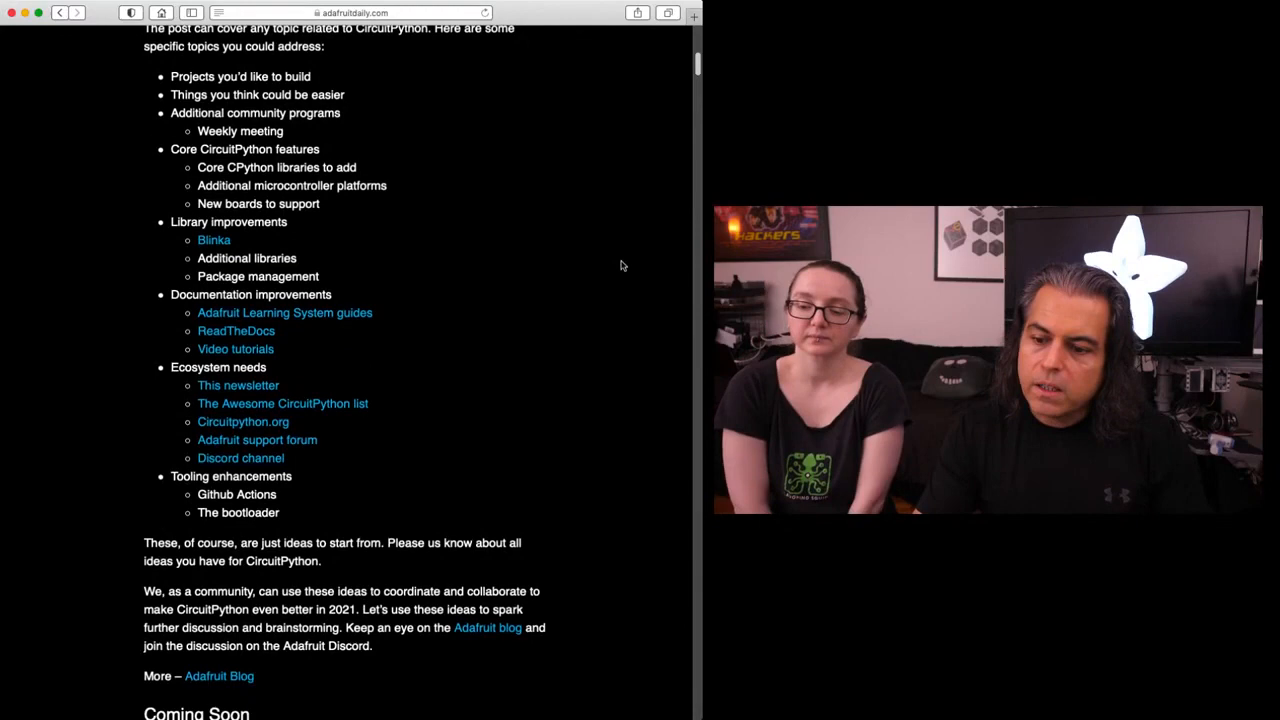
scroll("down", 3)
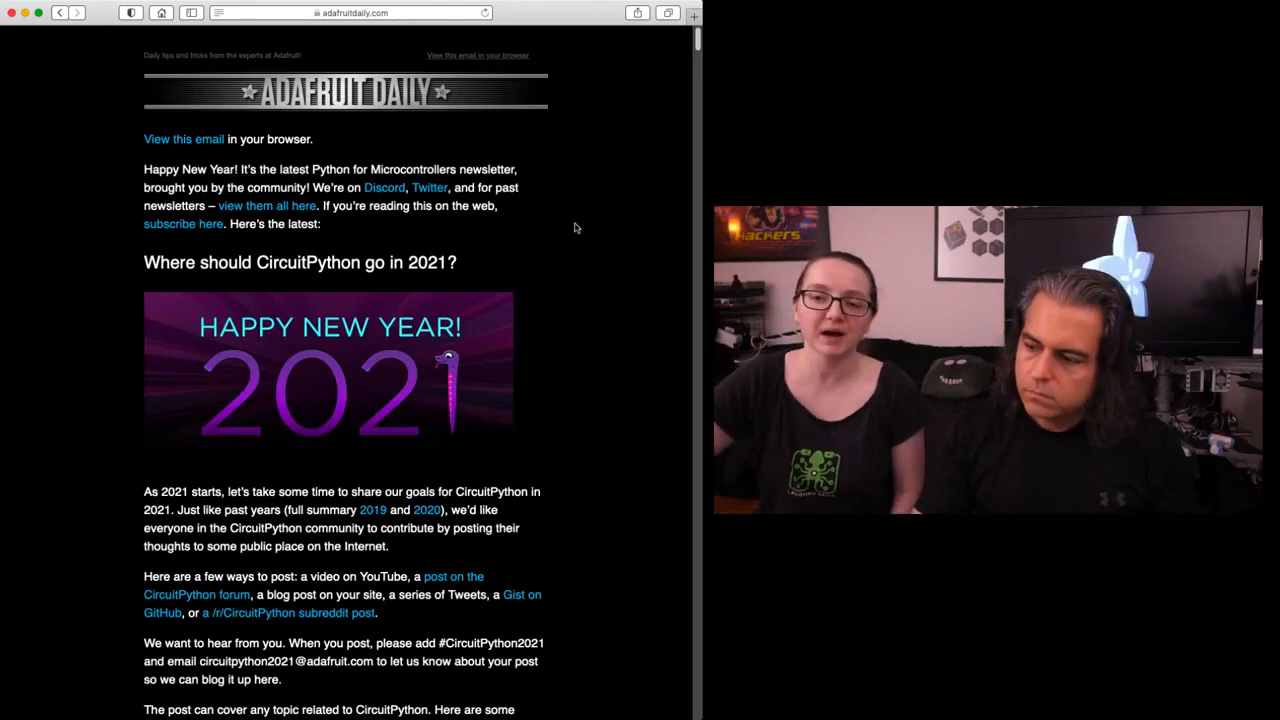
scroll("down", 3)
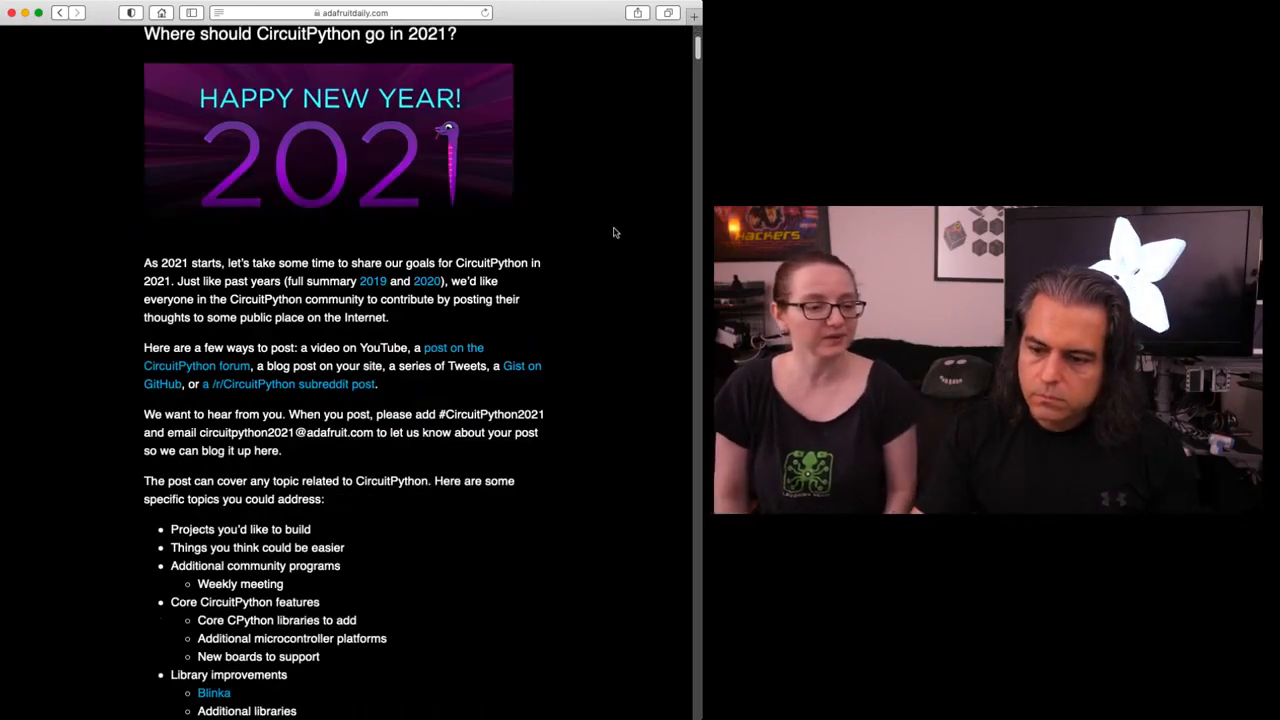
scroll("down", 3)
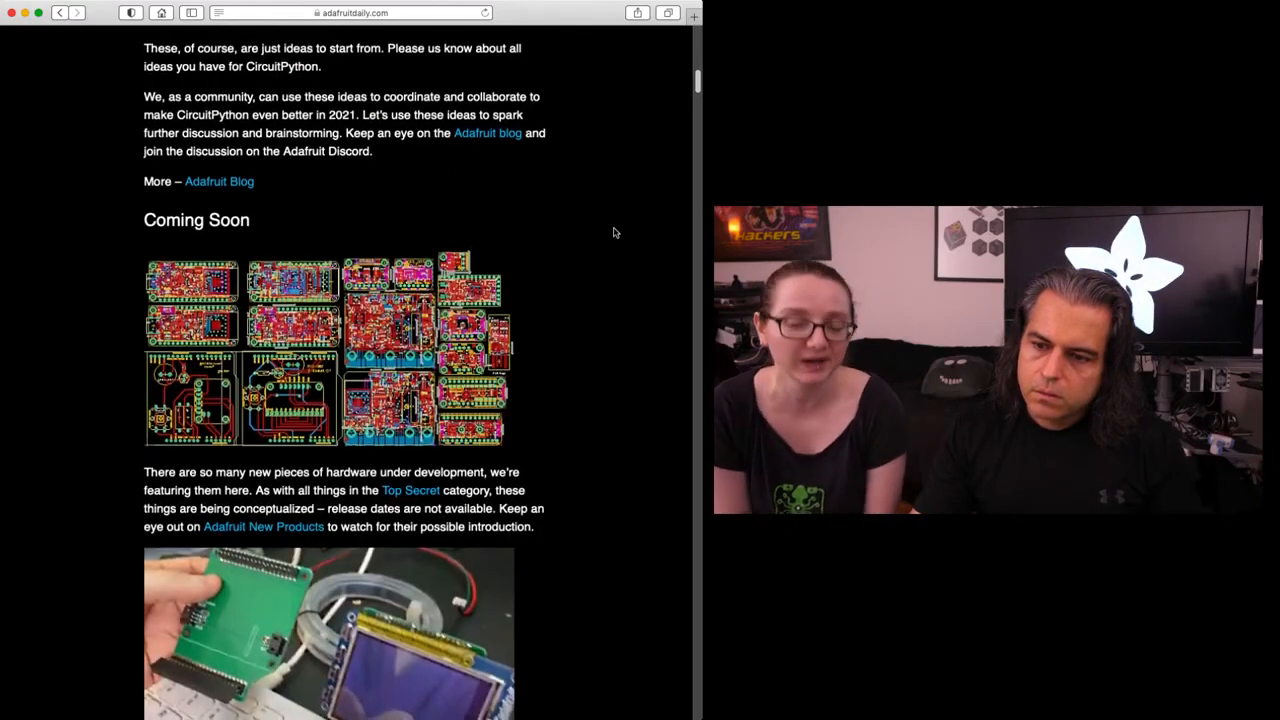
scroll("down", 3)
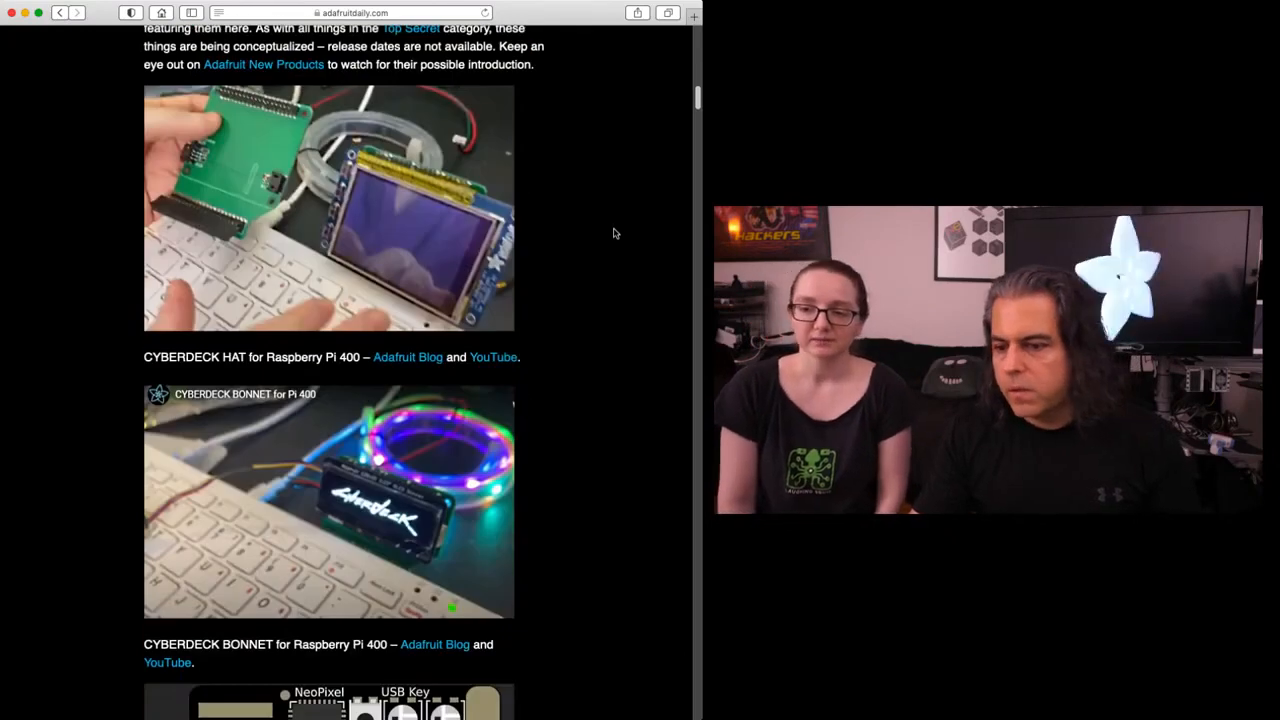
scroll("down", 3)
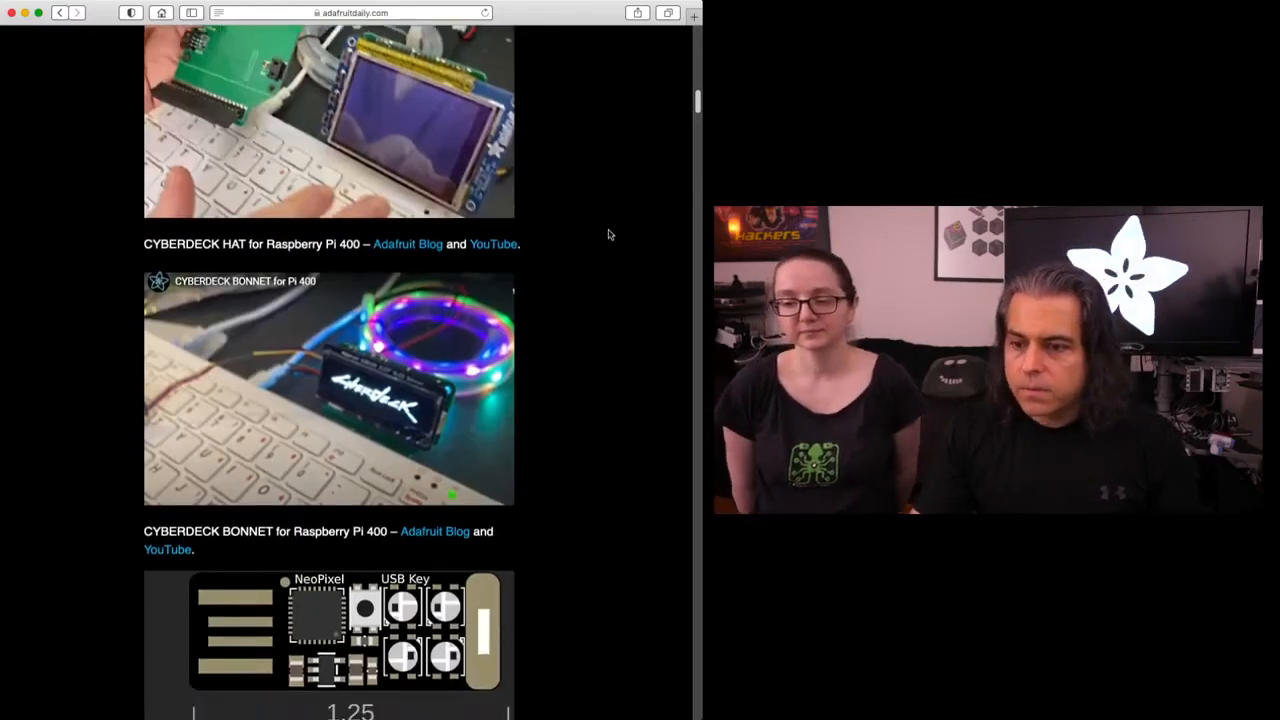
scroll("down", 3)
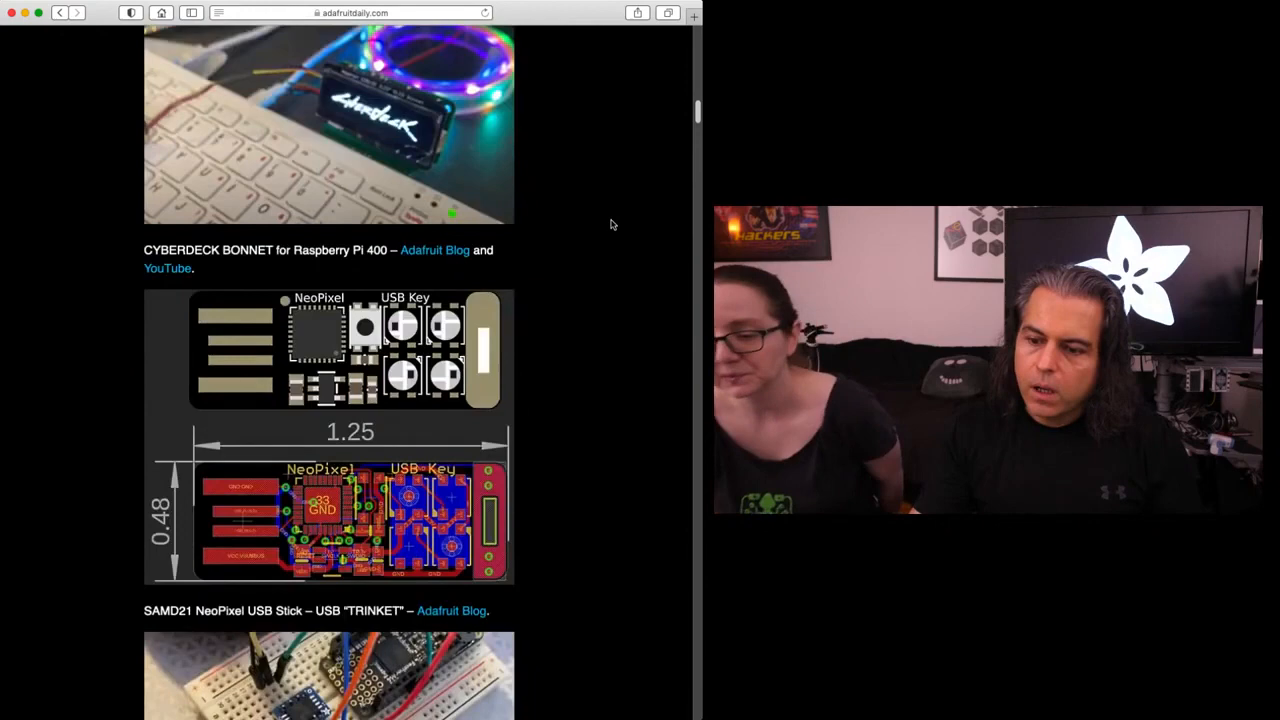
scroll("down", 3)
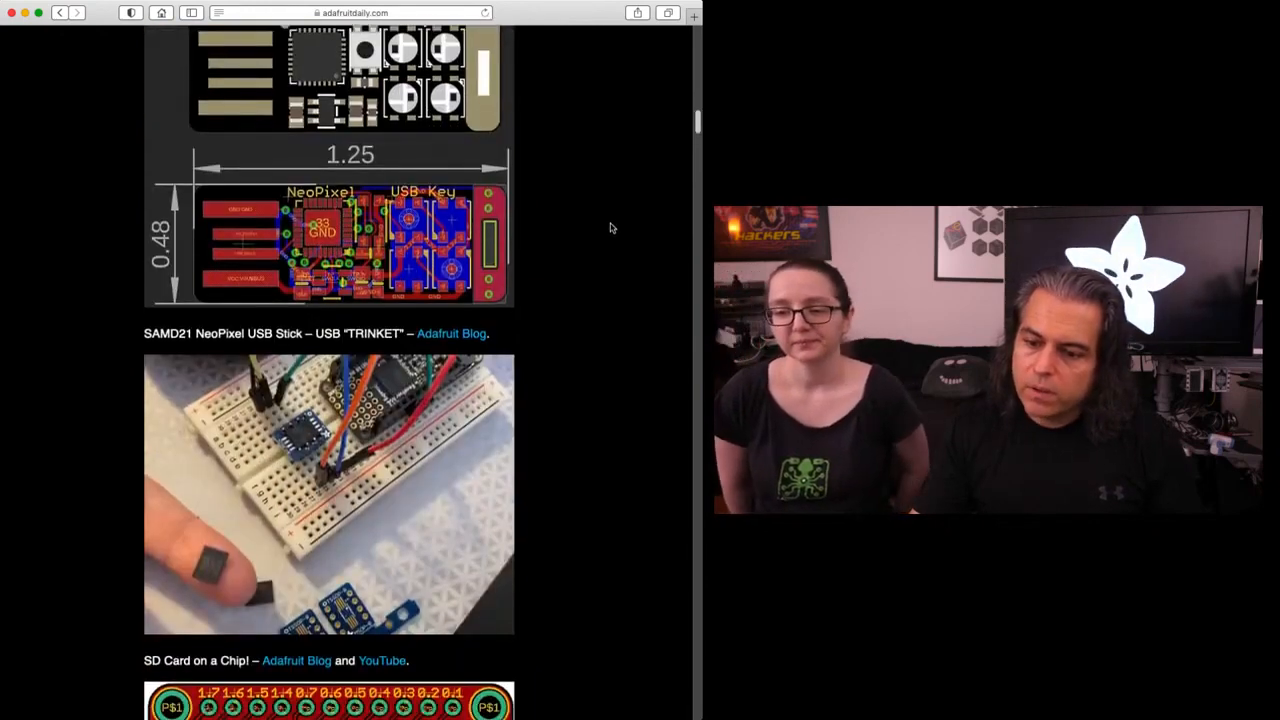
scroll("down", 3)
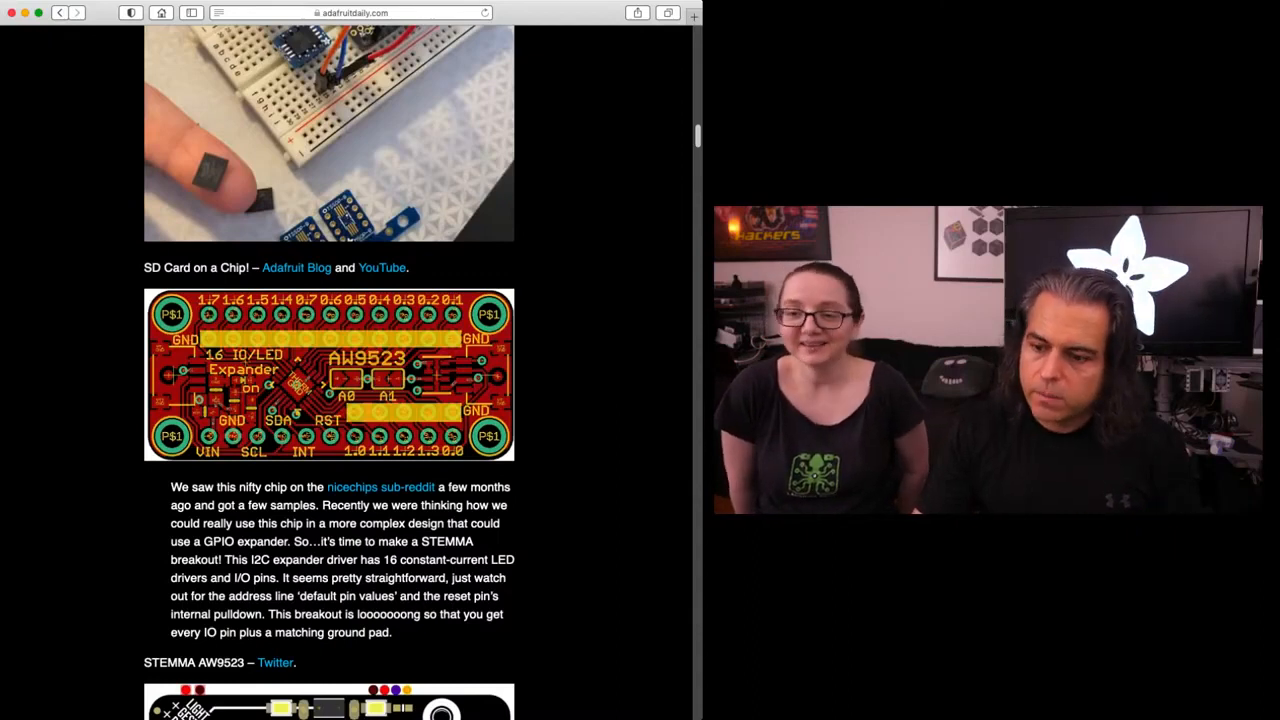
scroll("down", 3)
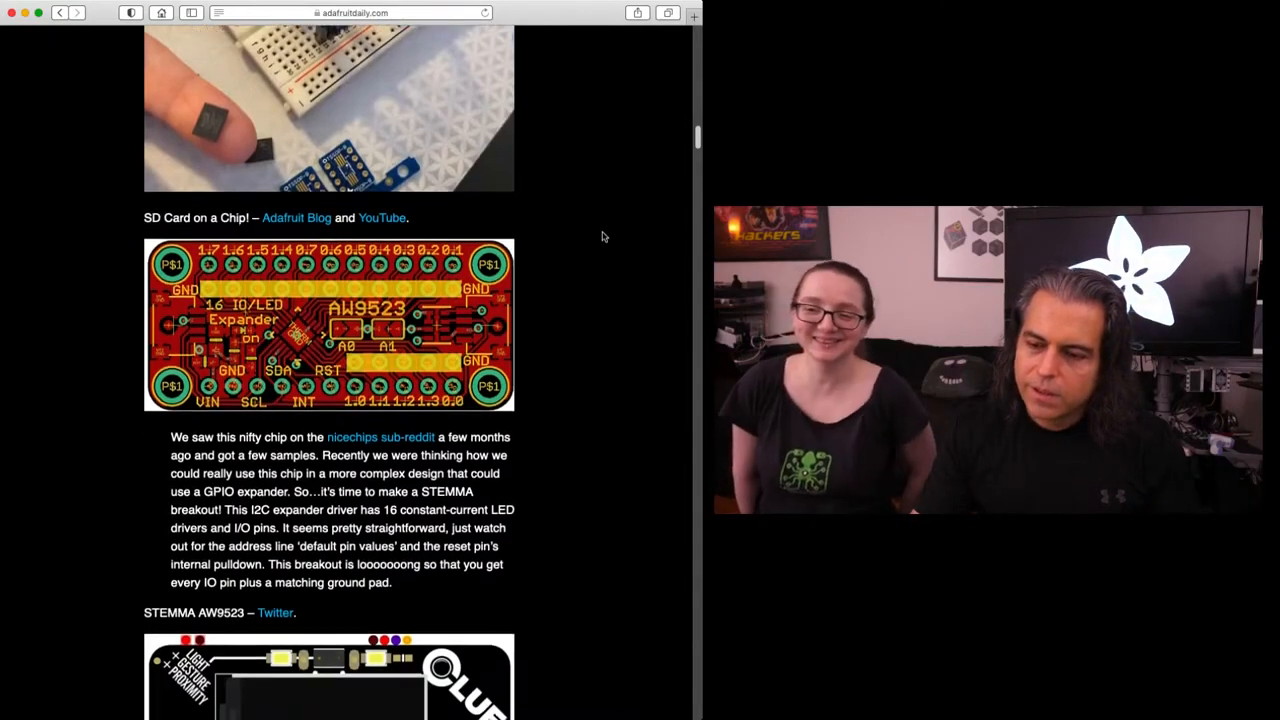
scroll("down", 3)
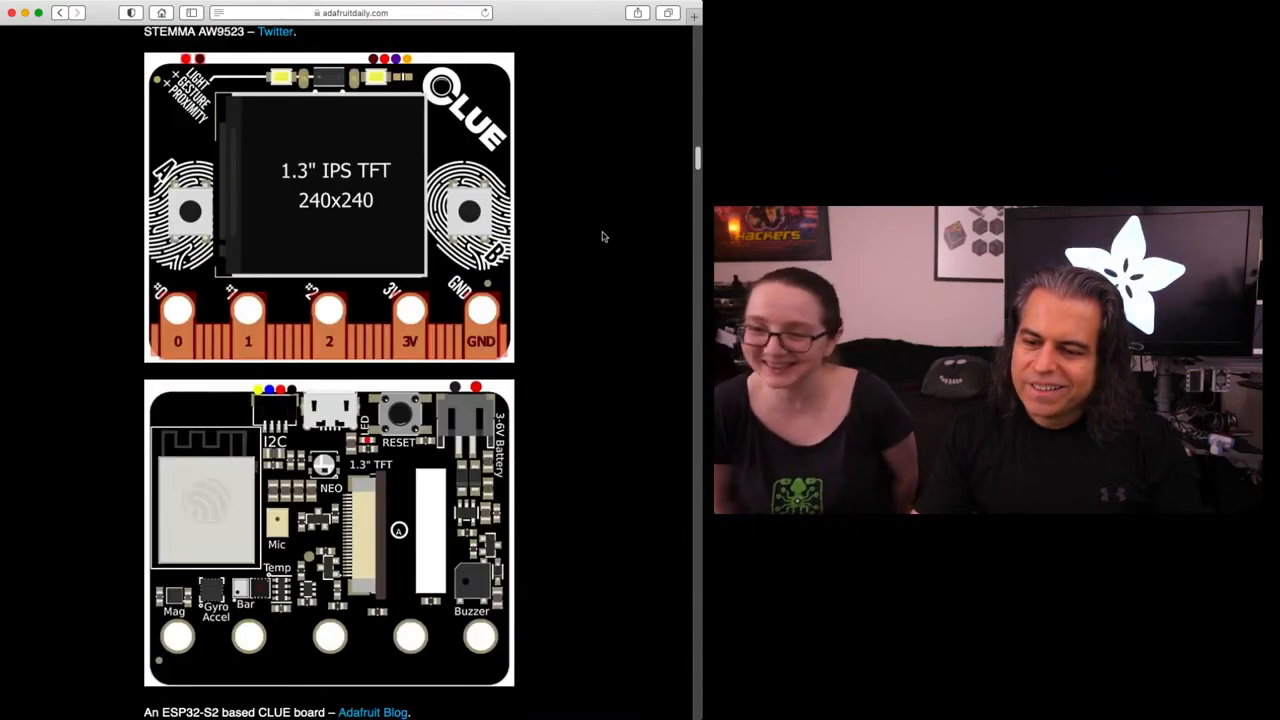
scroll("down", 3)
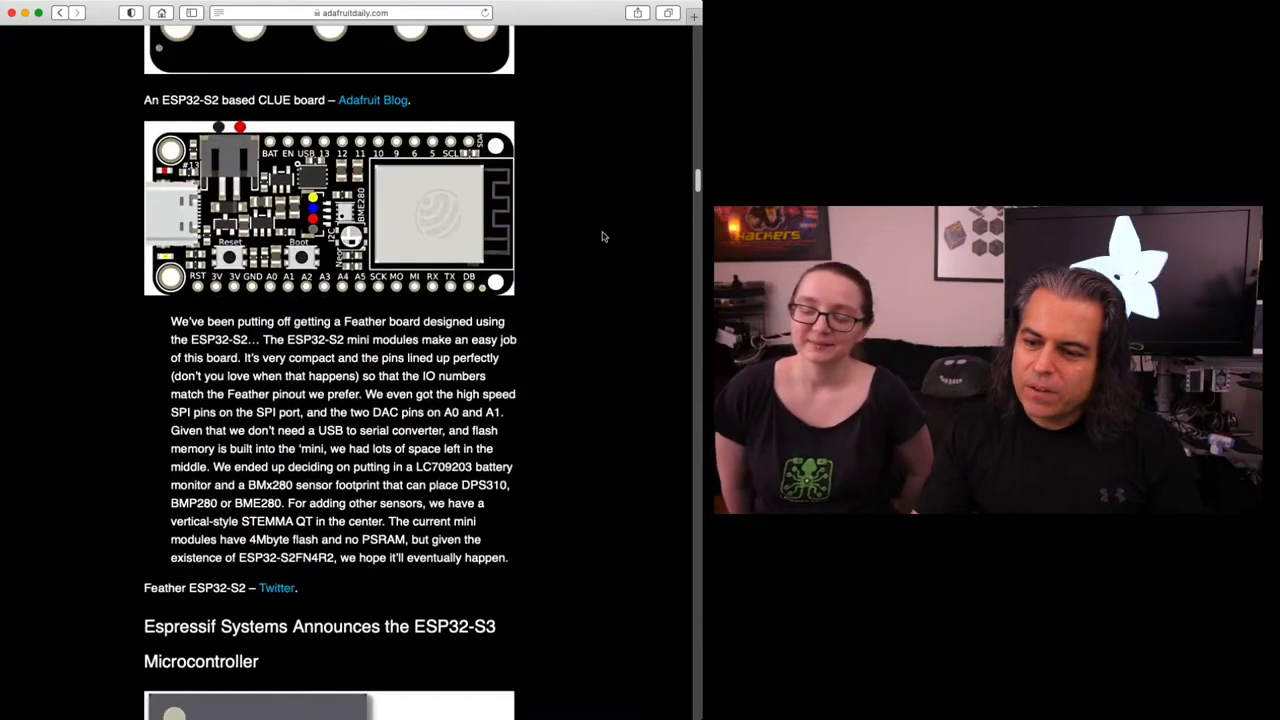
scroll("down", 3)
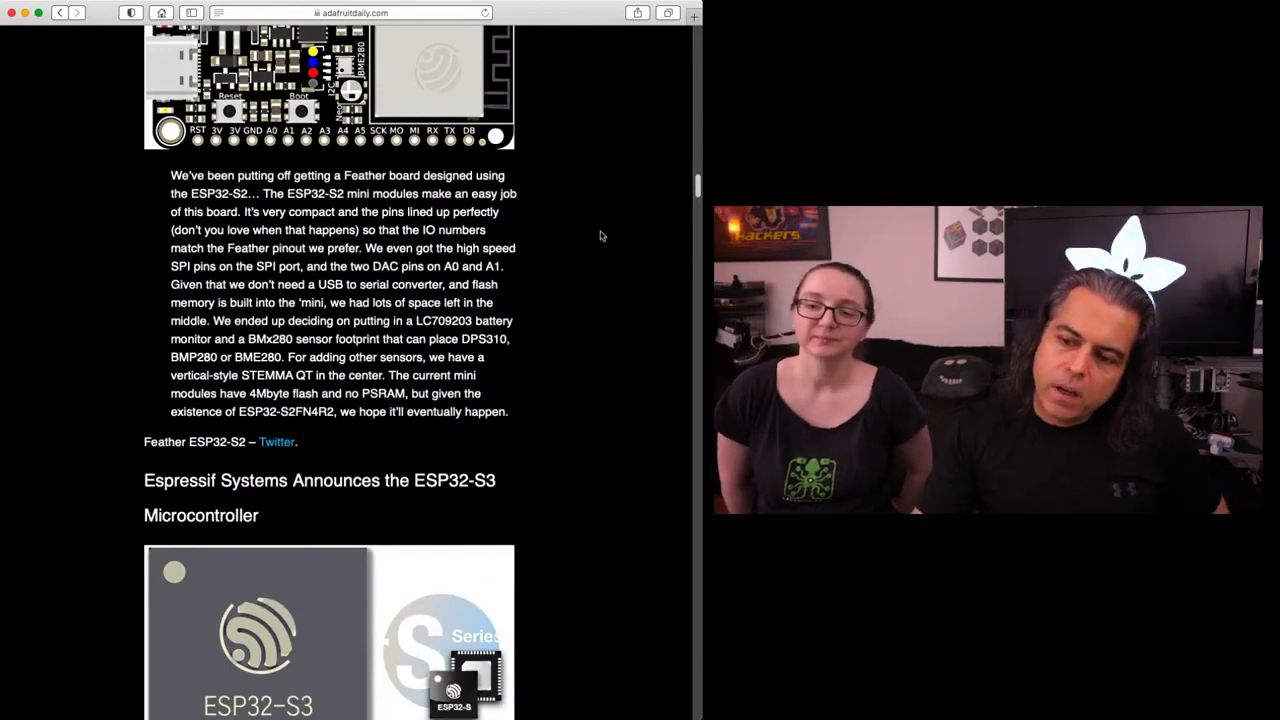
scroll("down", 3)
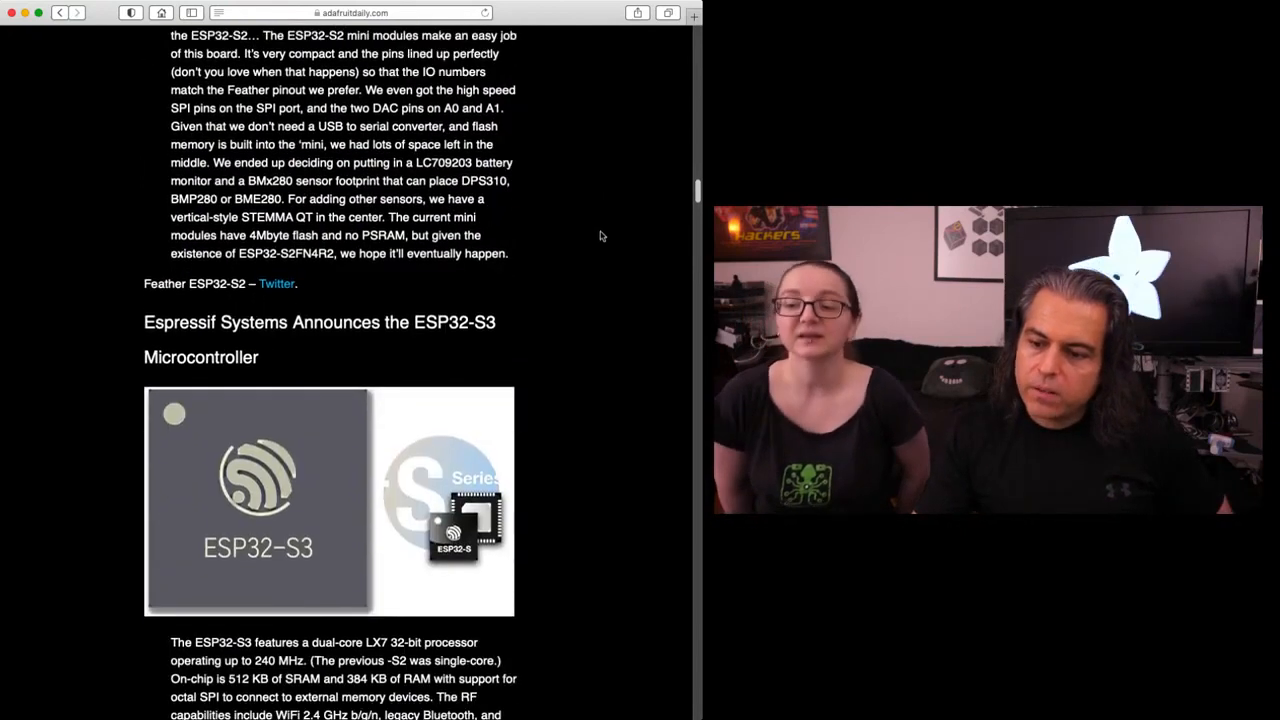
scroll("down", 3)
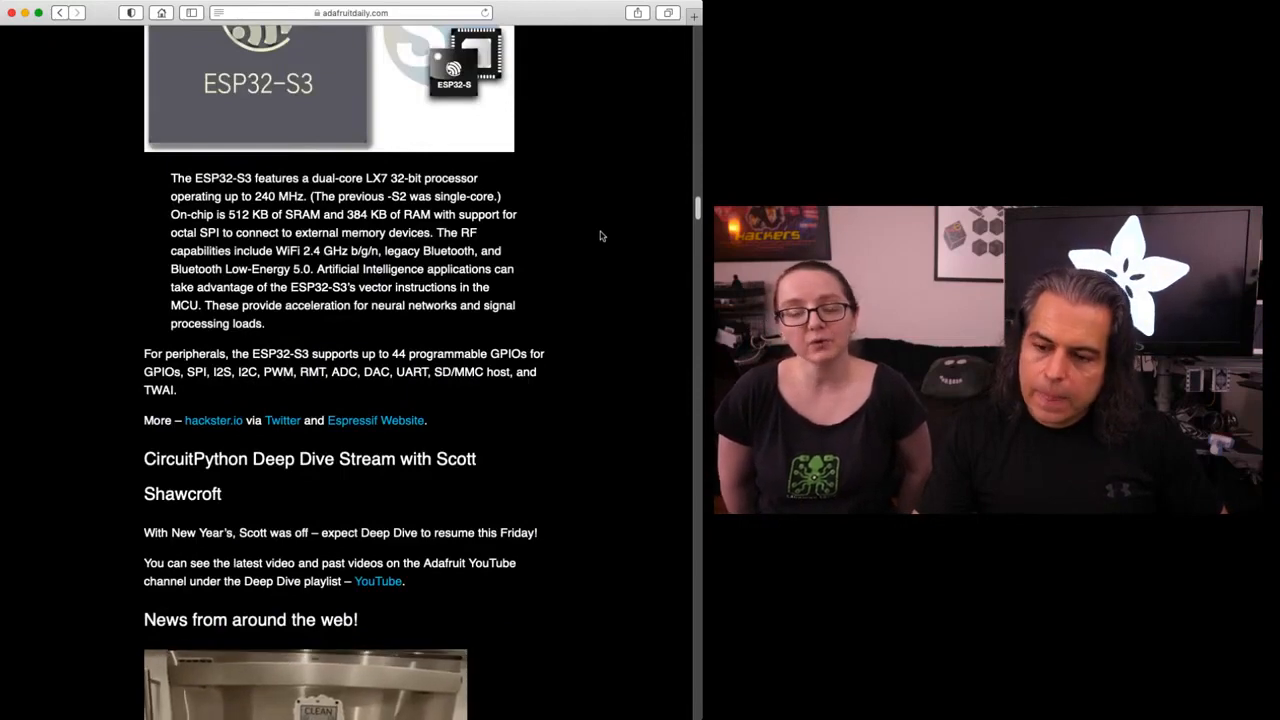
scroll("up", 3)
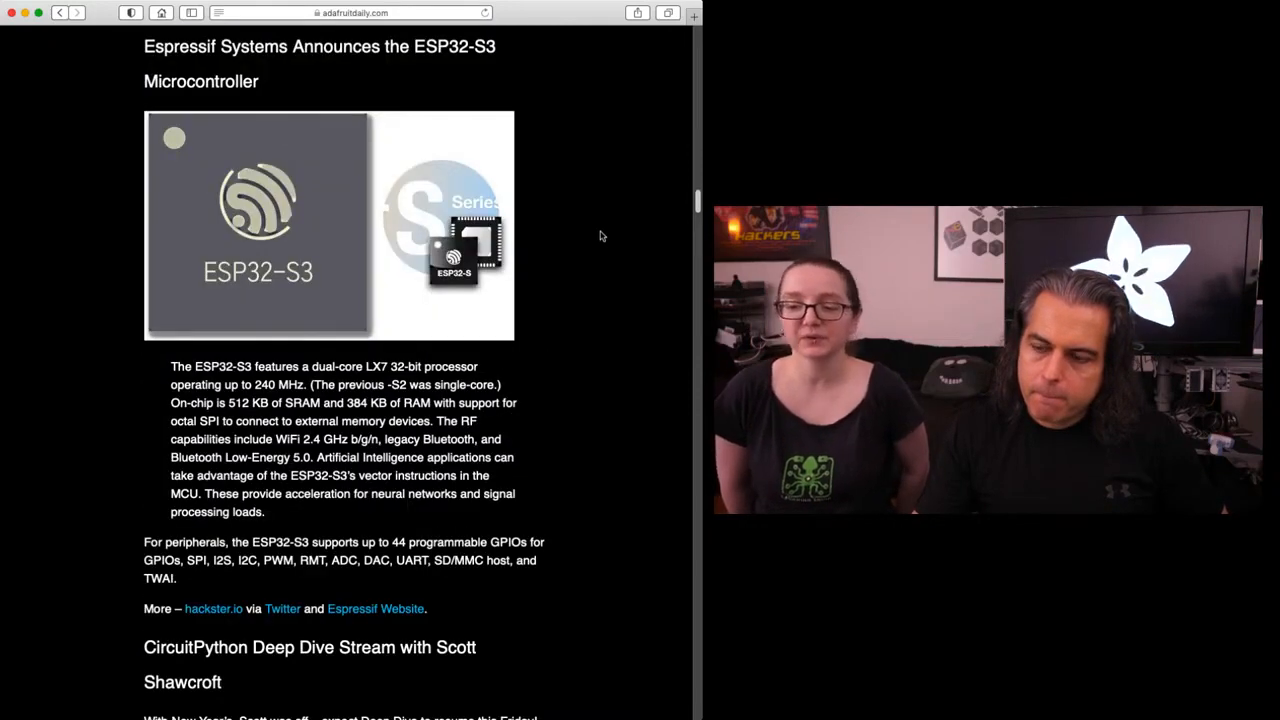
scroll("down", 3)
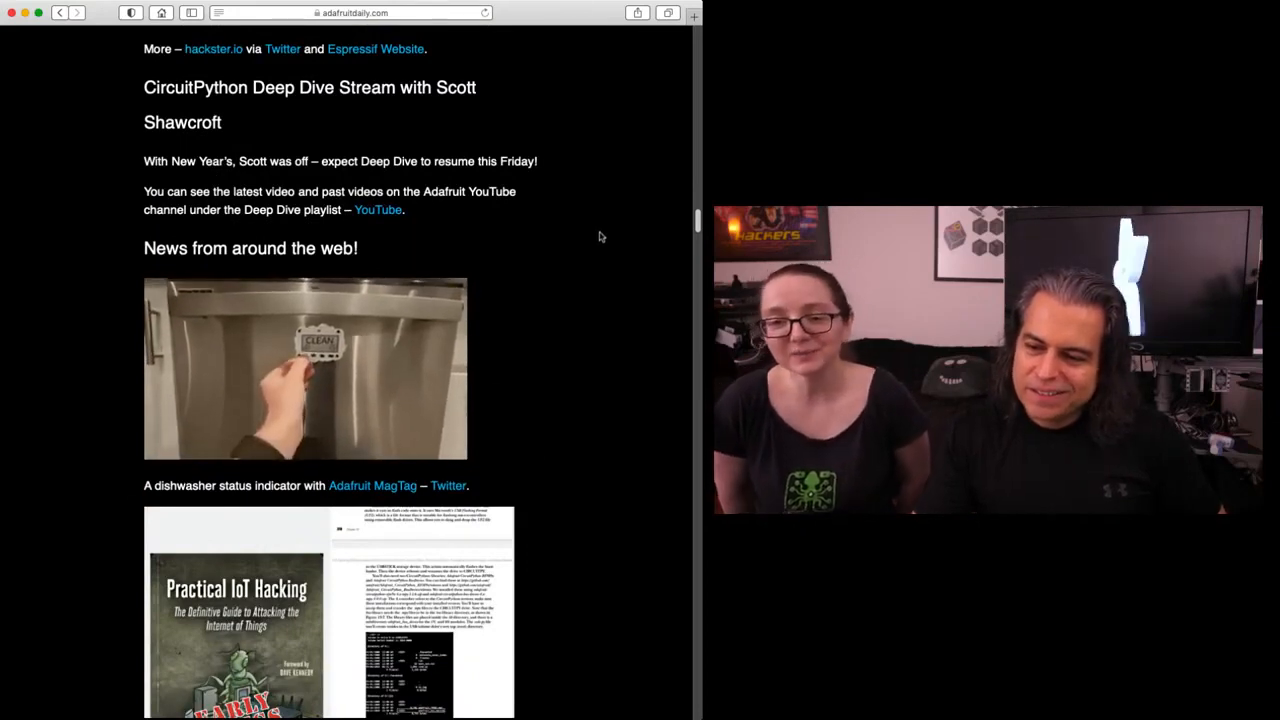
scroll("down", 3)
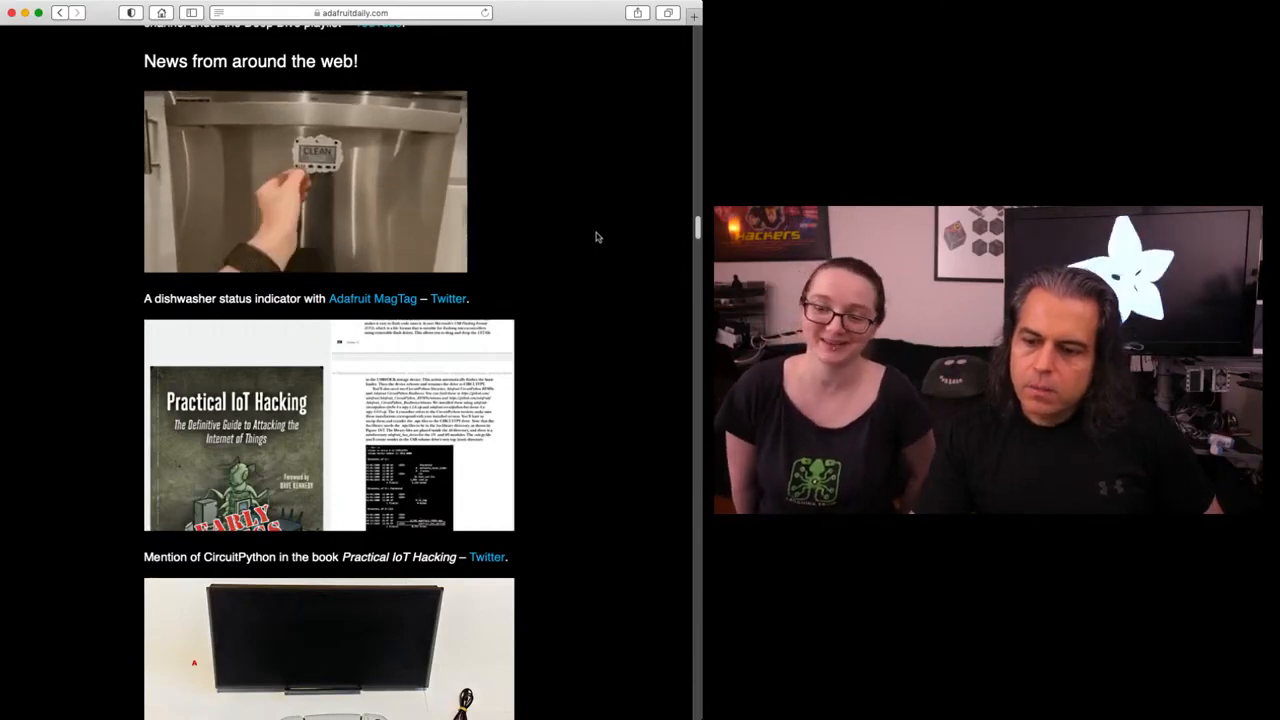
scroll("down", 3)
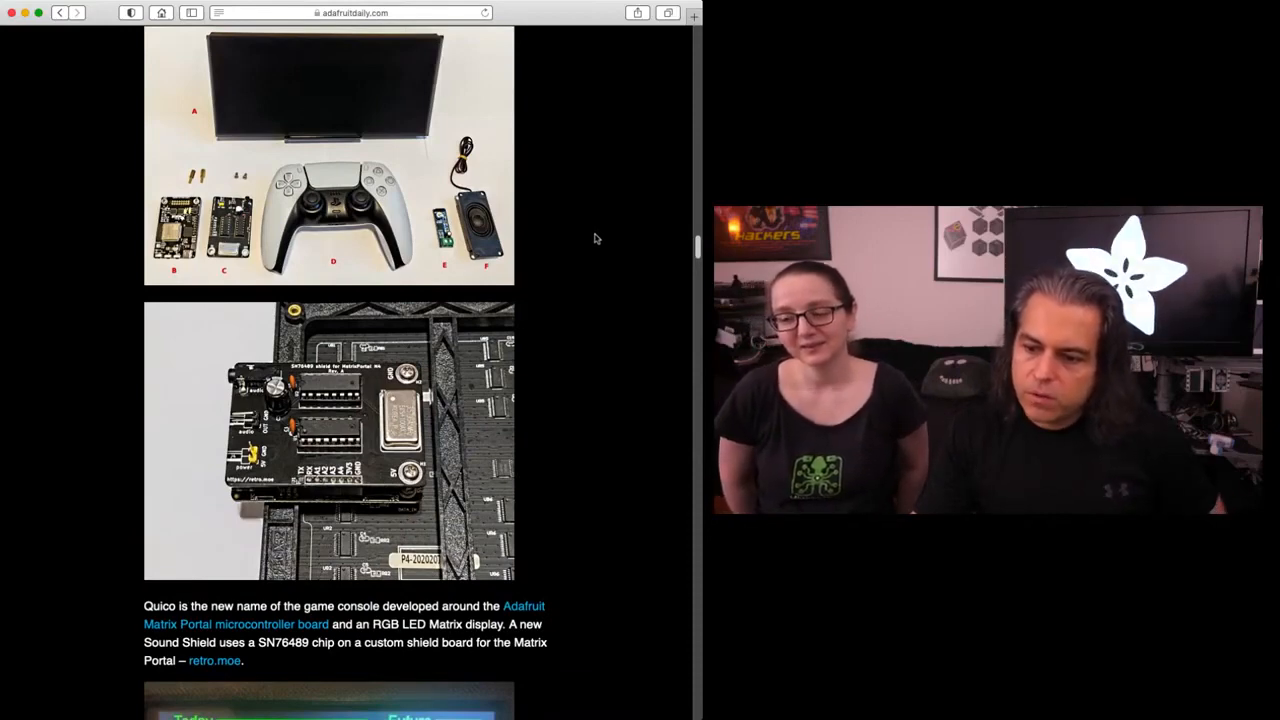
scroll("down", 3)
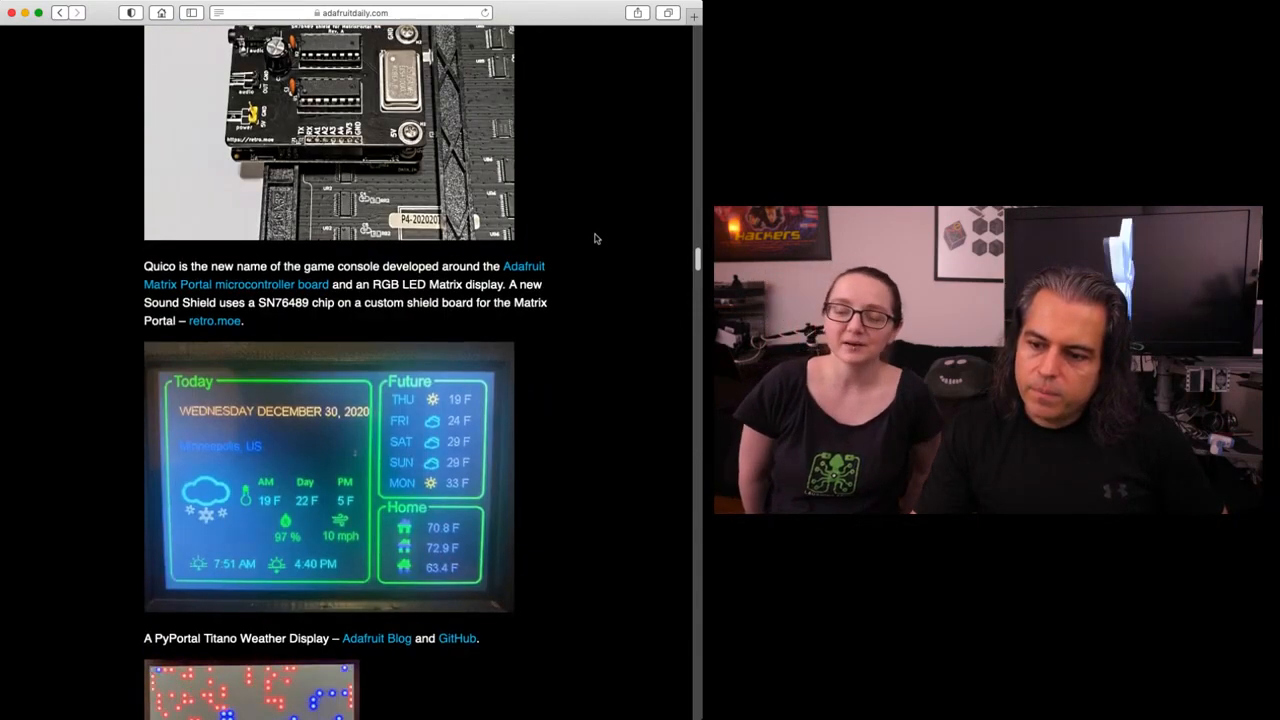
scroll("down", 3)
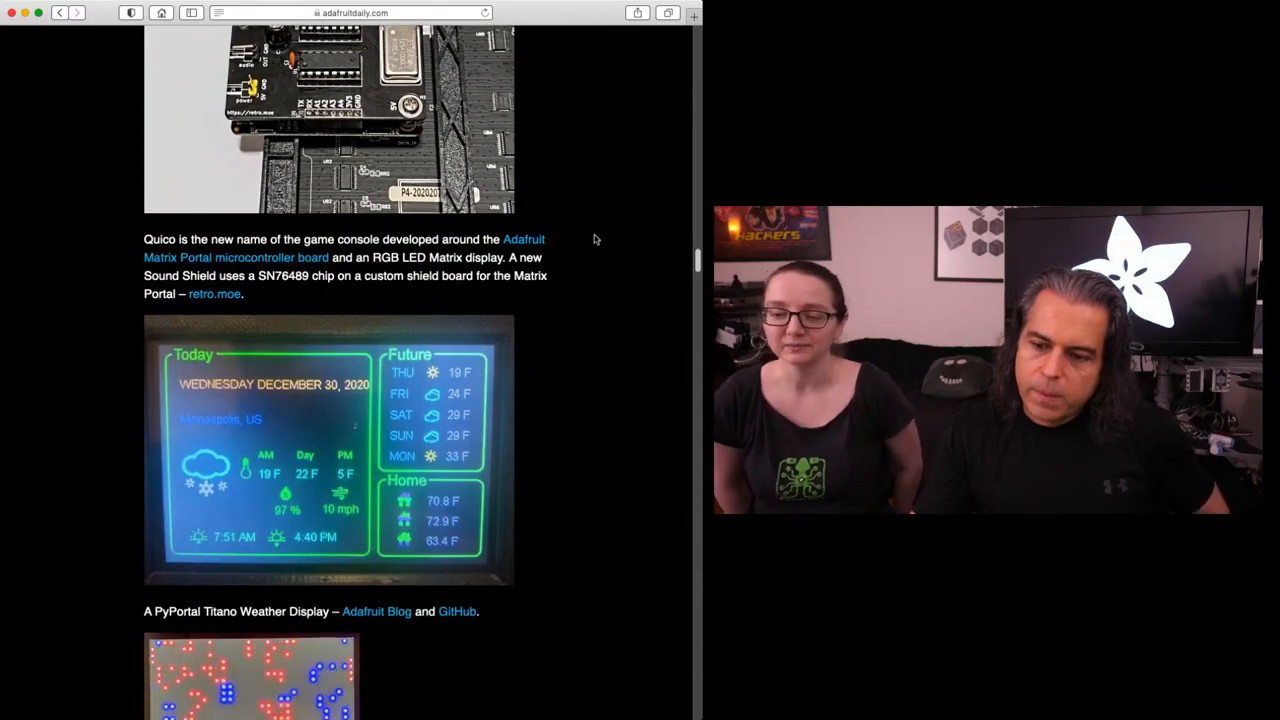
scroll("down", 3)
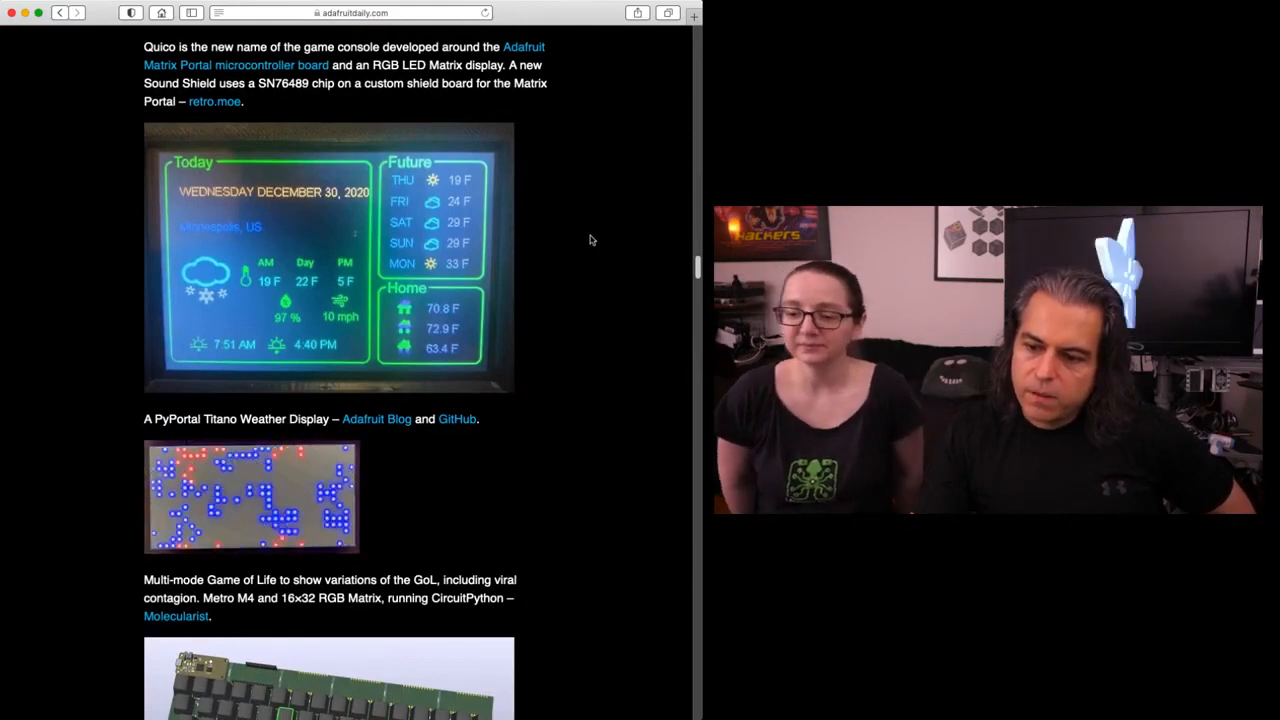
scroll("down", 3)
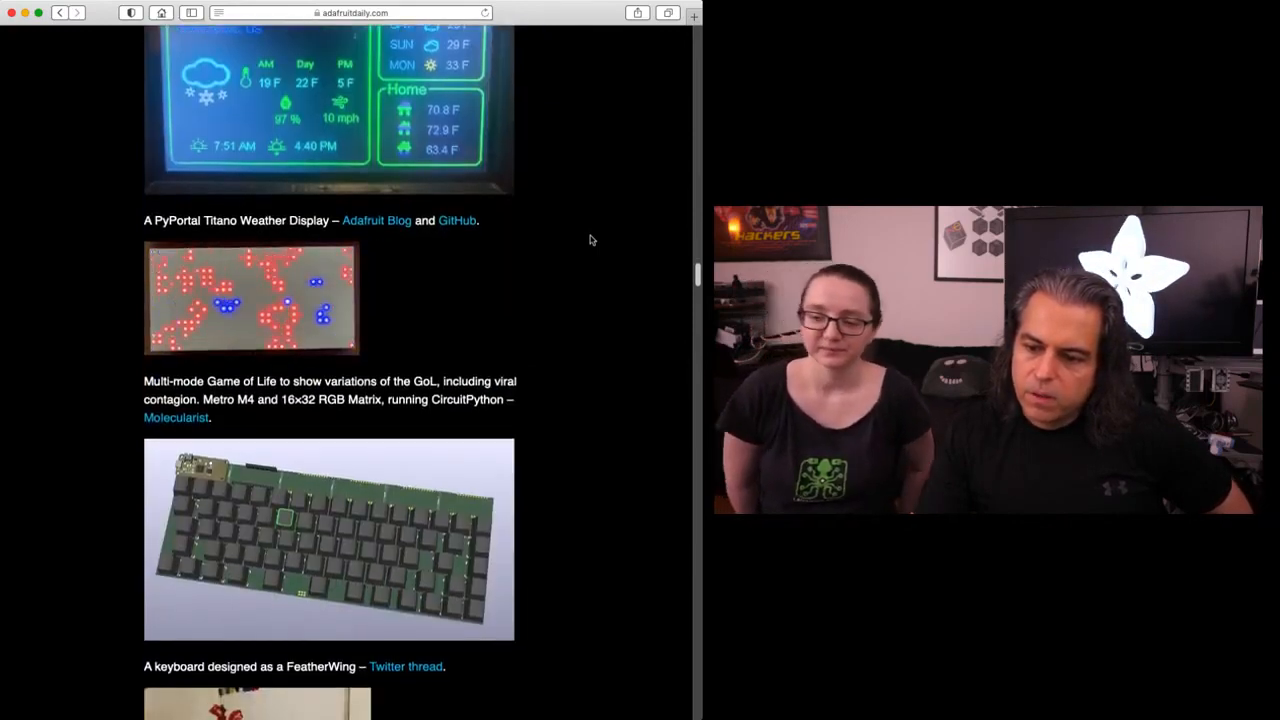
scroll("down", 3)
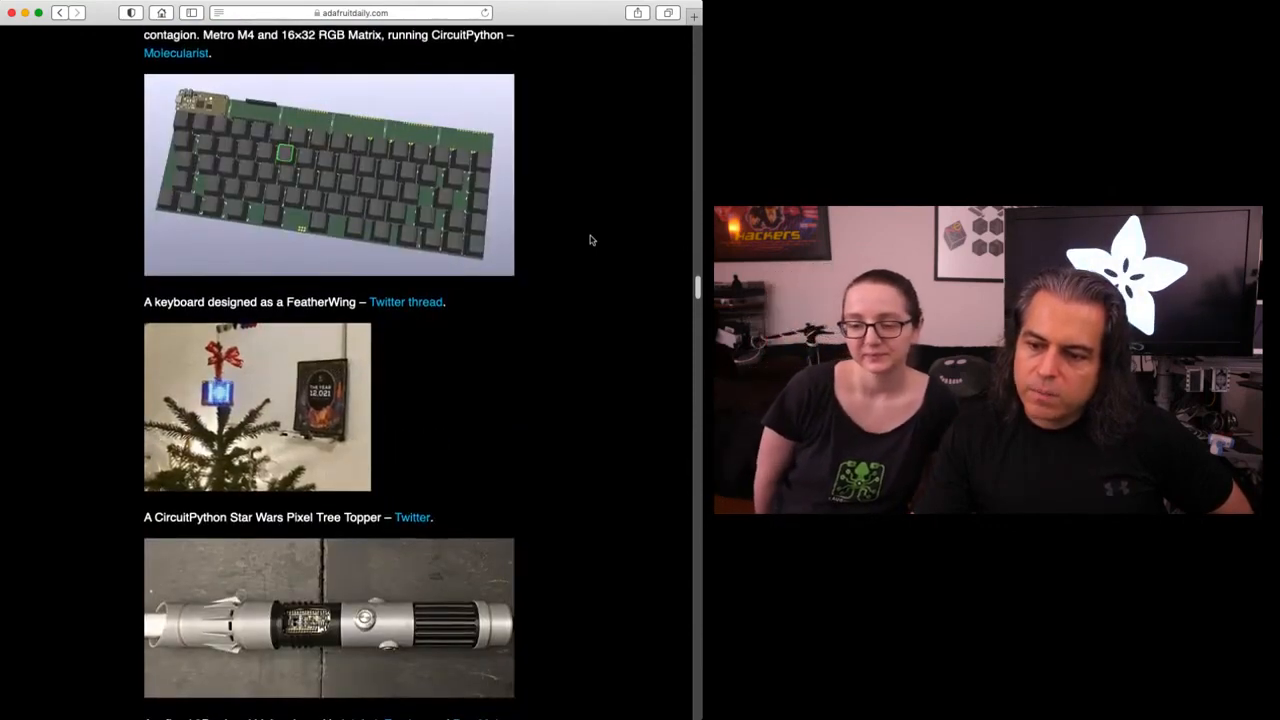
scroll("down", 3)
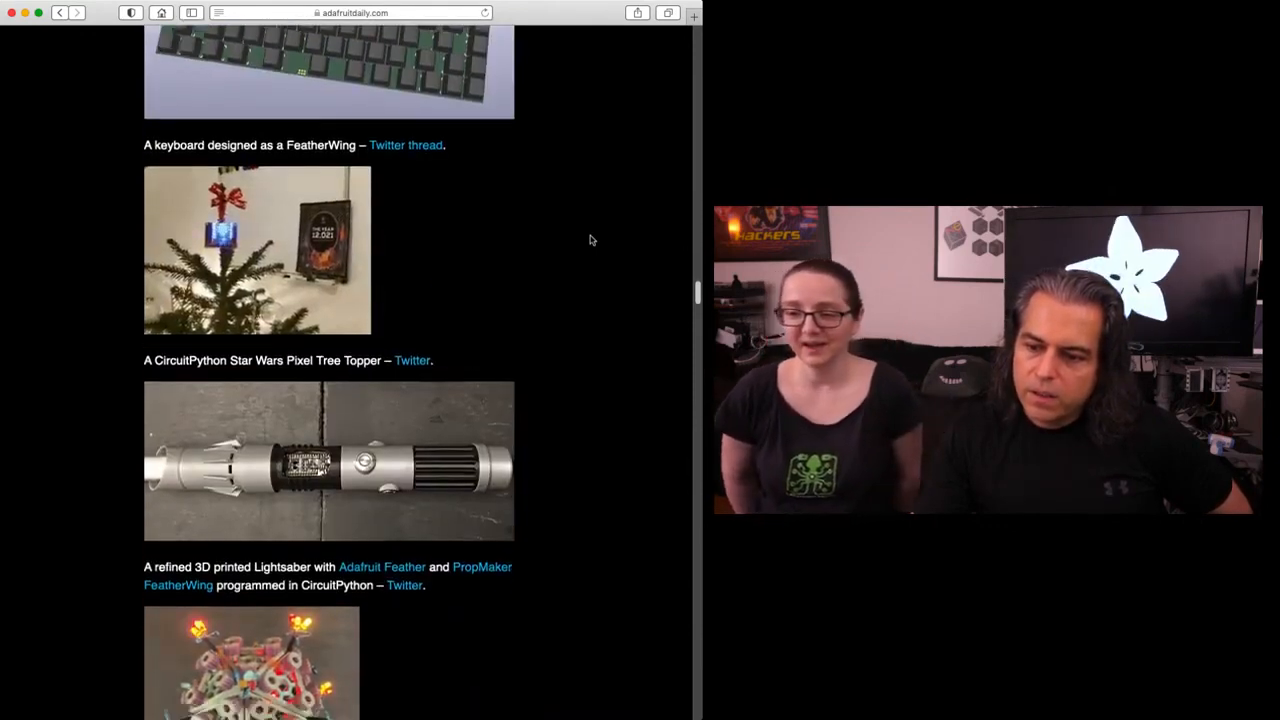
scroll("down", 3)
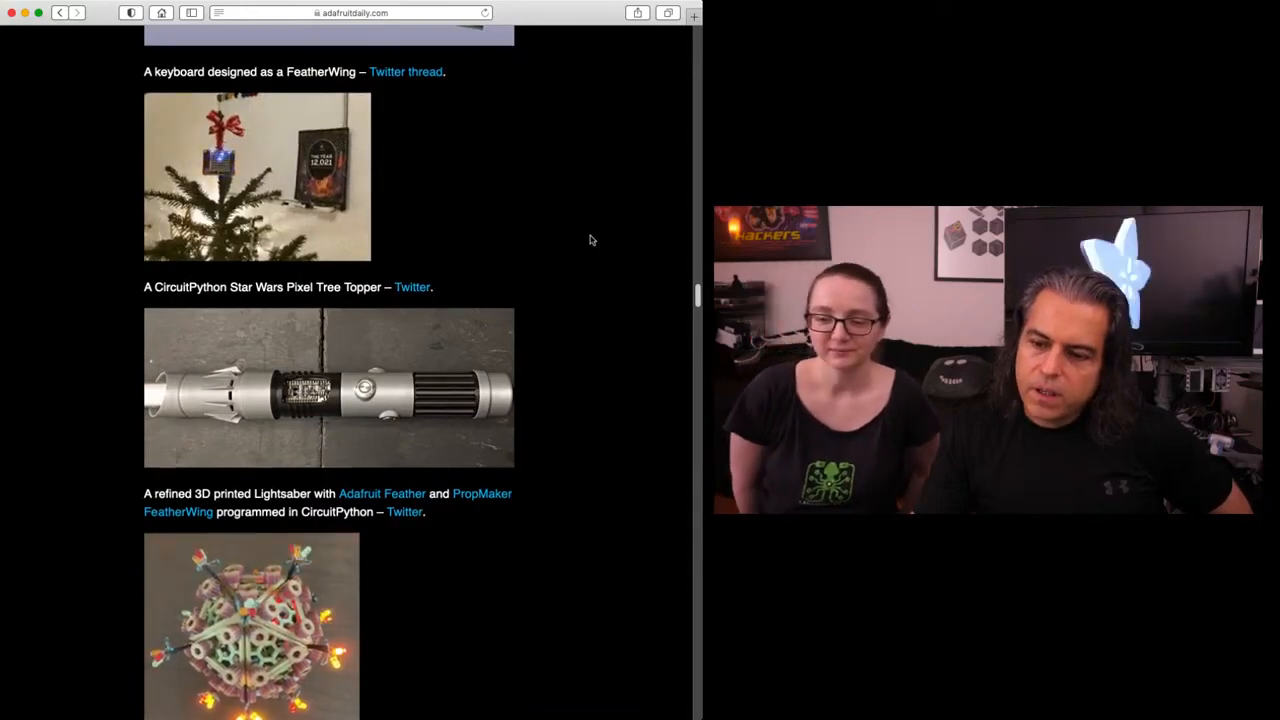
scroll("down", 3)
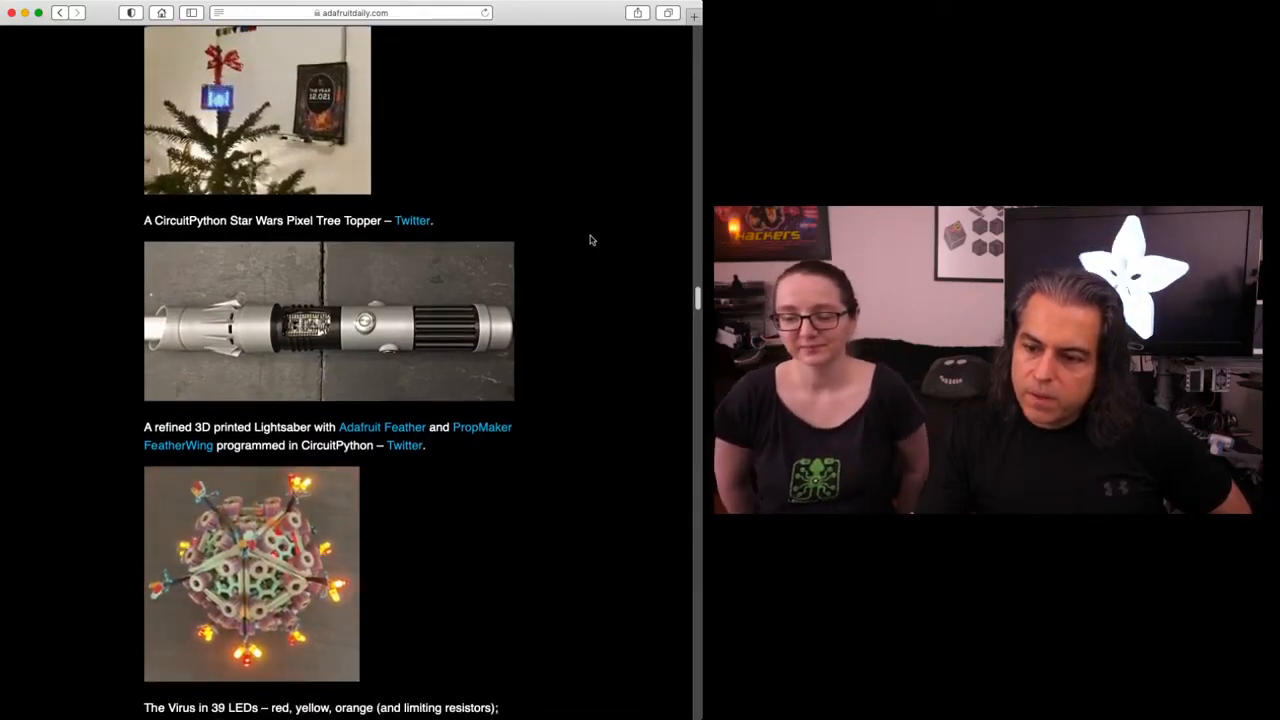
scroll("down", 3)
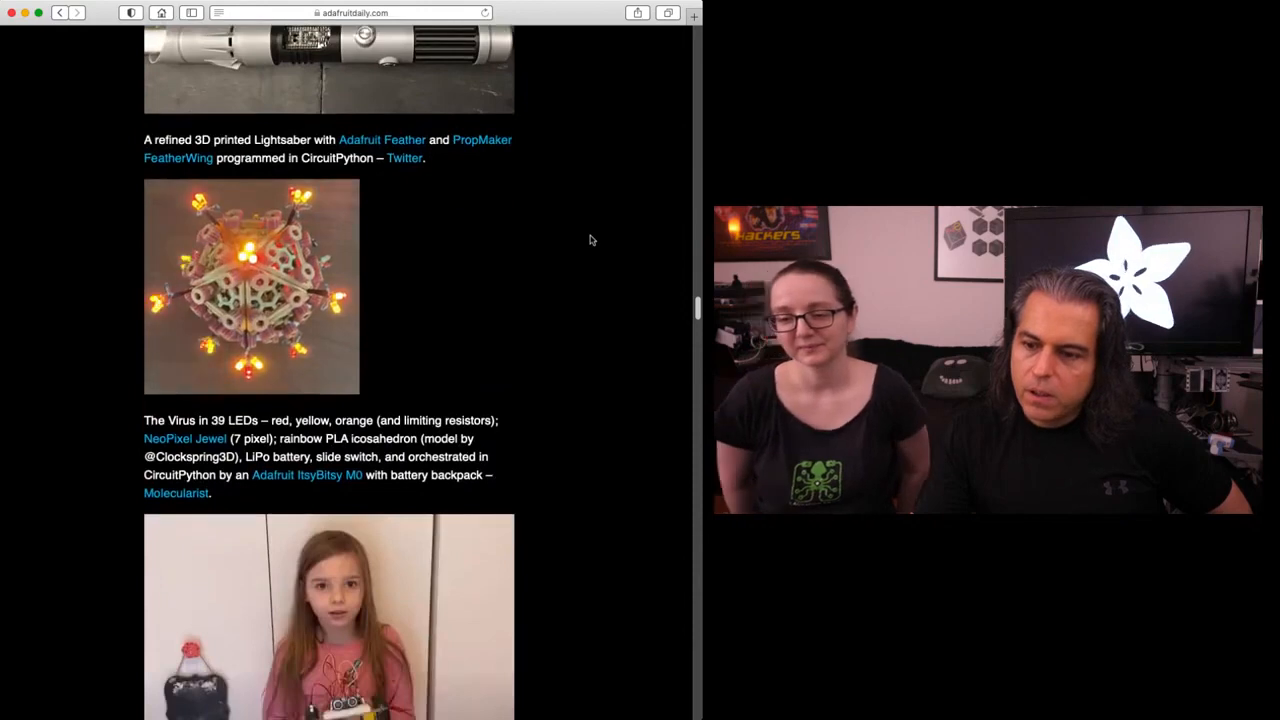
scroll("down", 3)
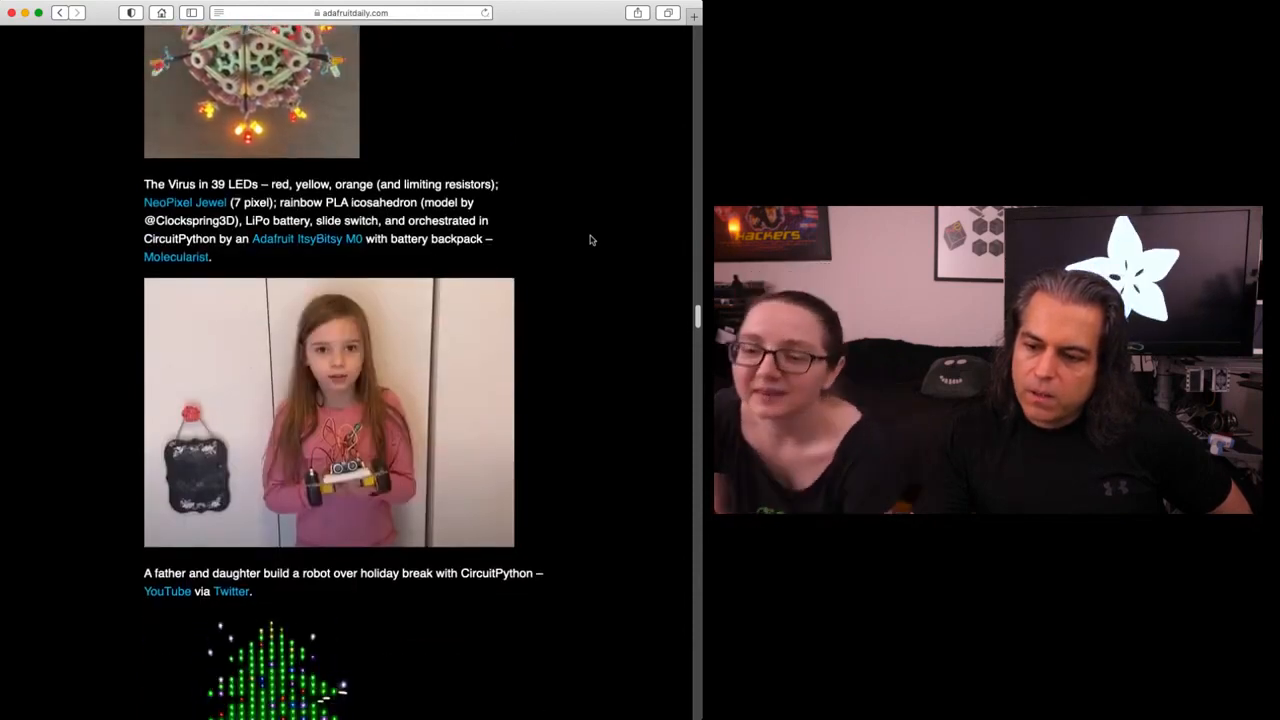
scroll("down", 3)
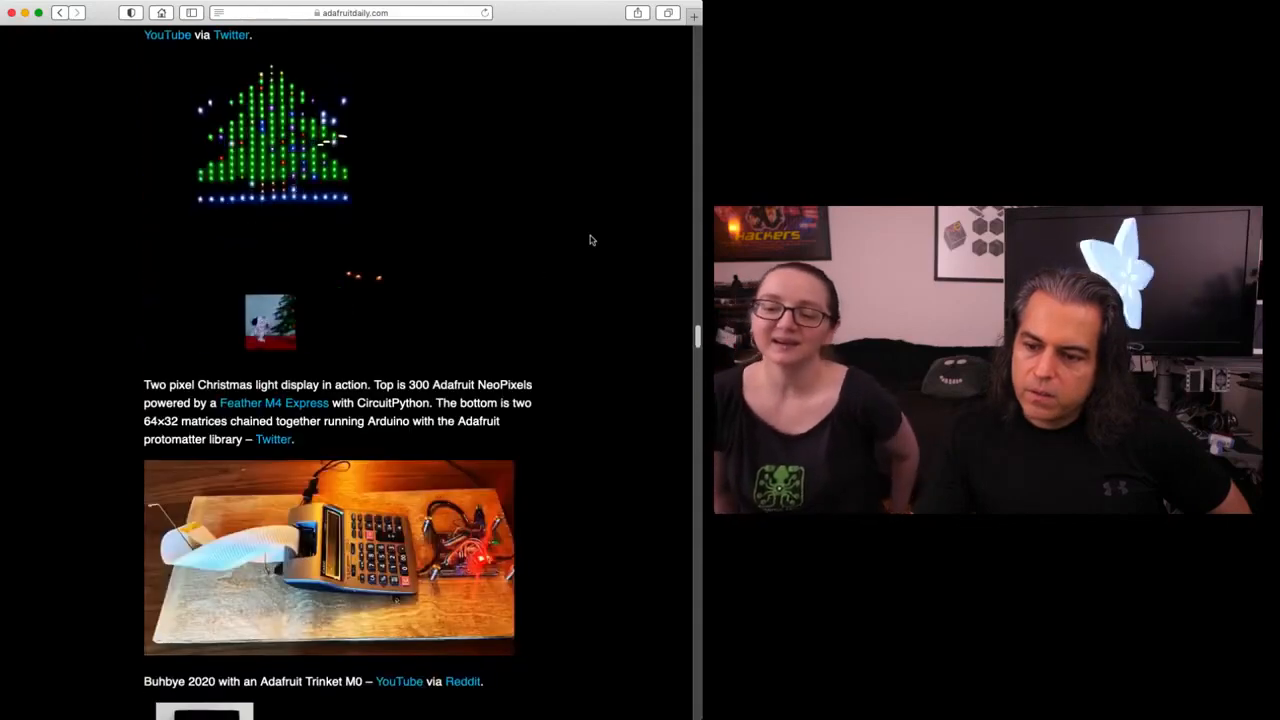
scroll("down", 3)
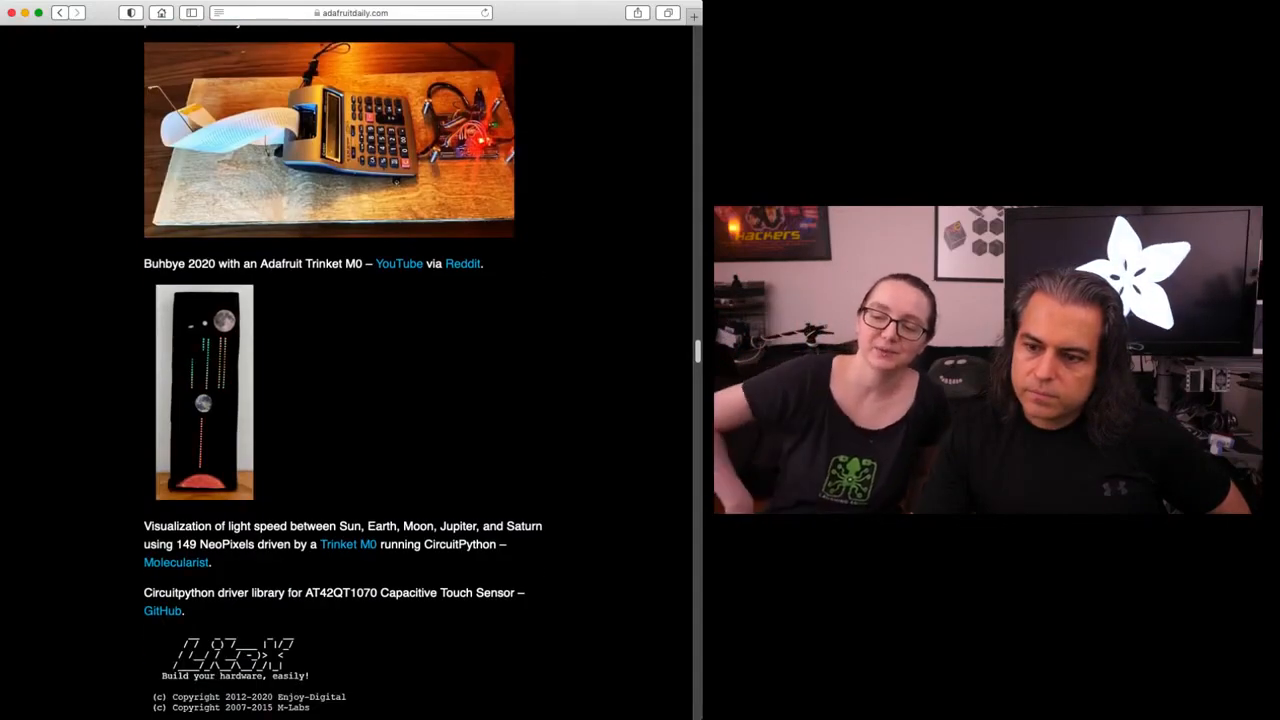
mouse_move(592, 240)
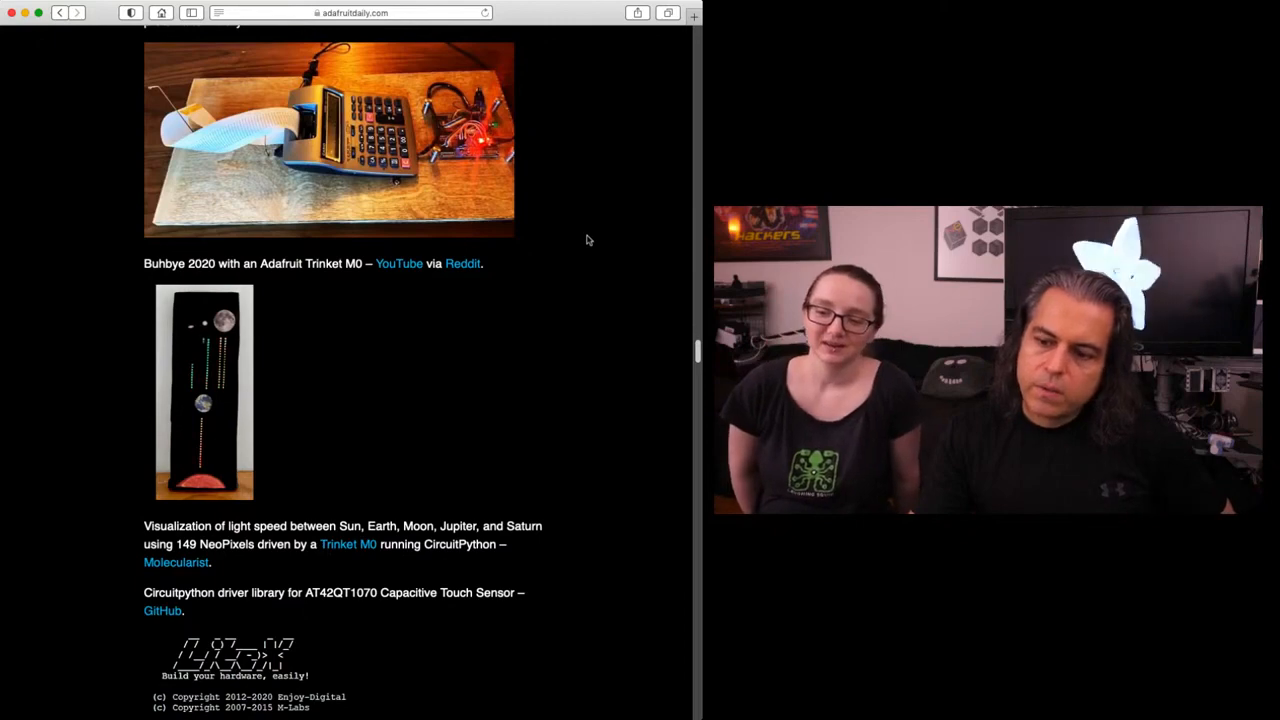
mouse_move(580, 220)
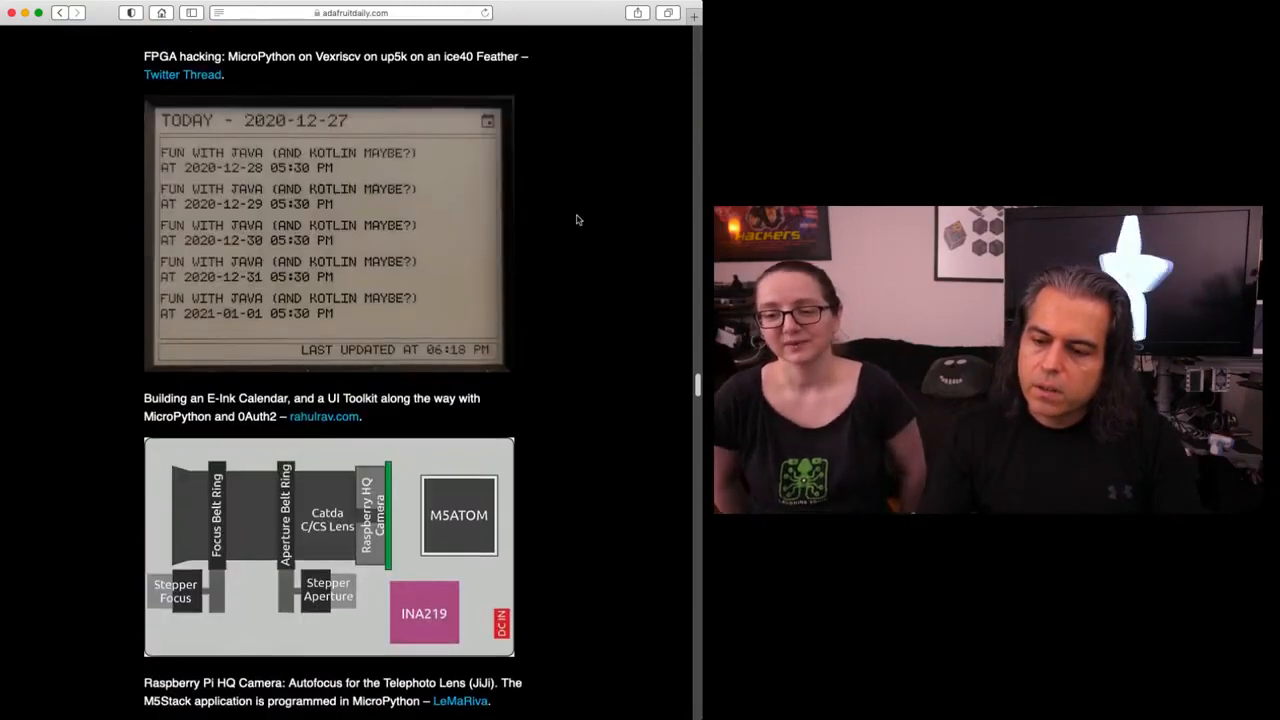
scroll("down", 3)
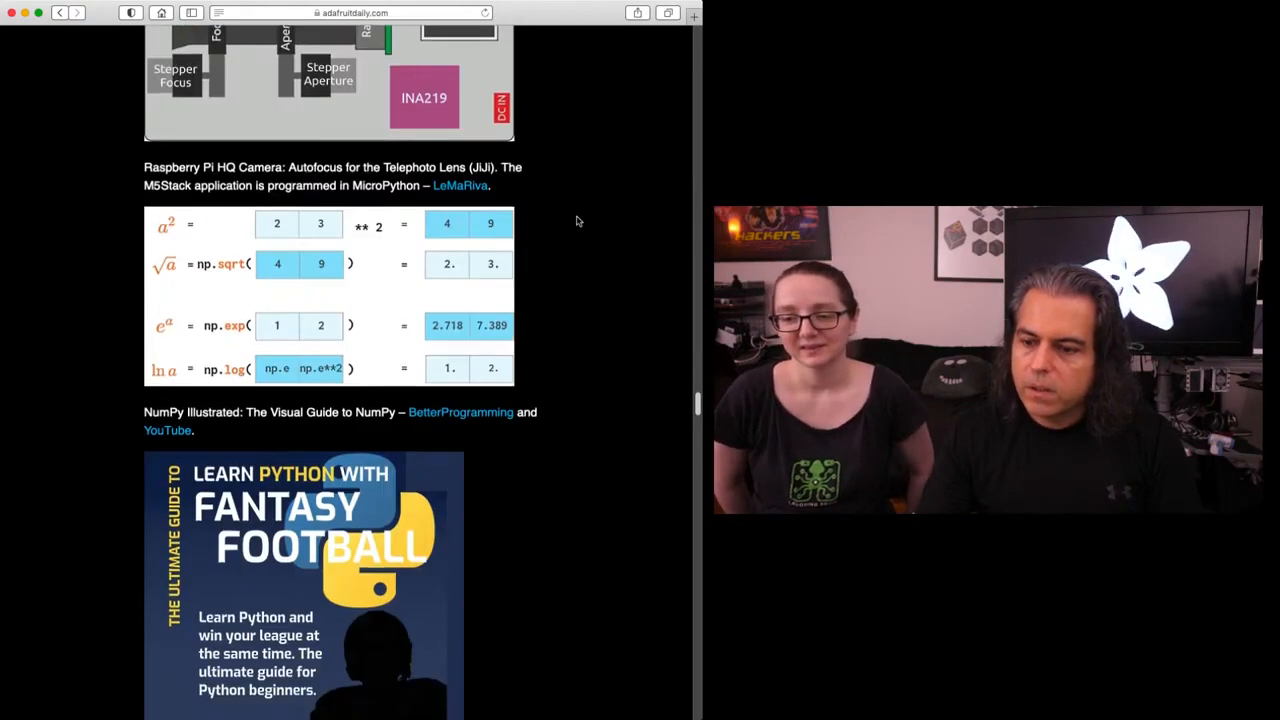
scroll("down", 3)
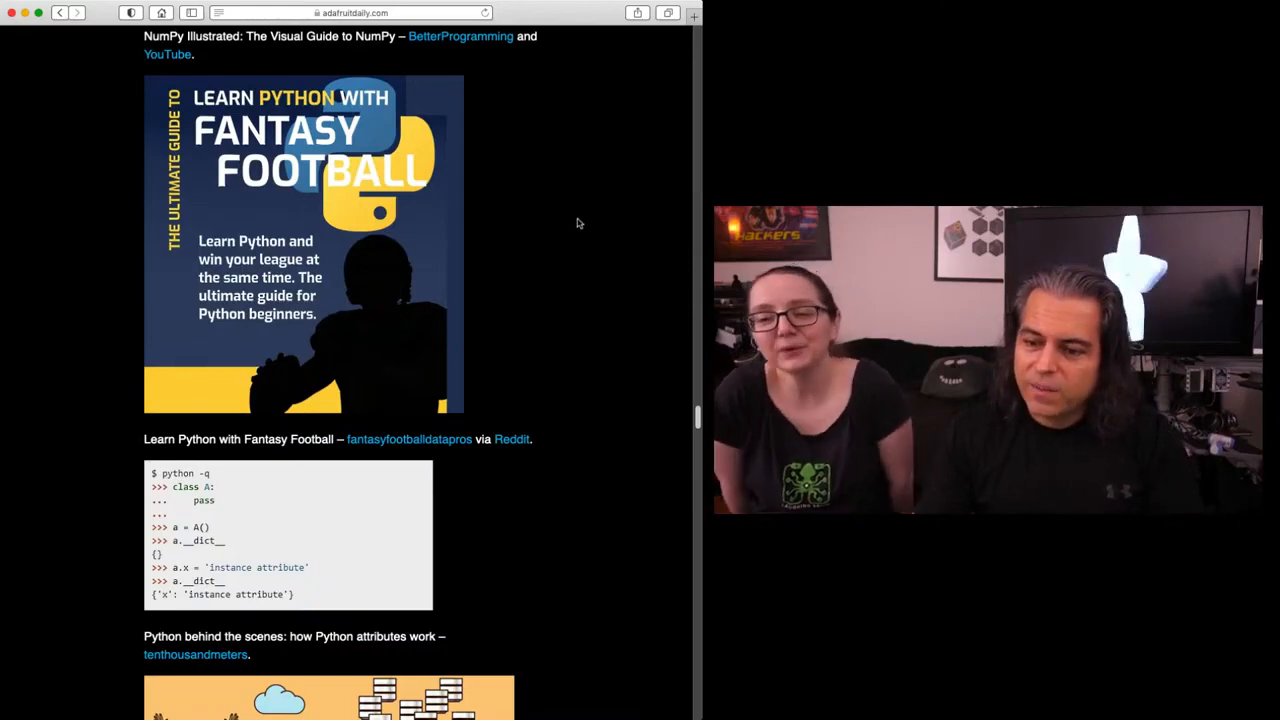
scroll("down", 3)
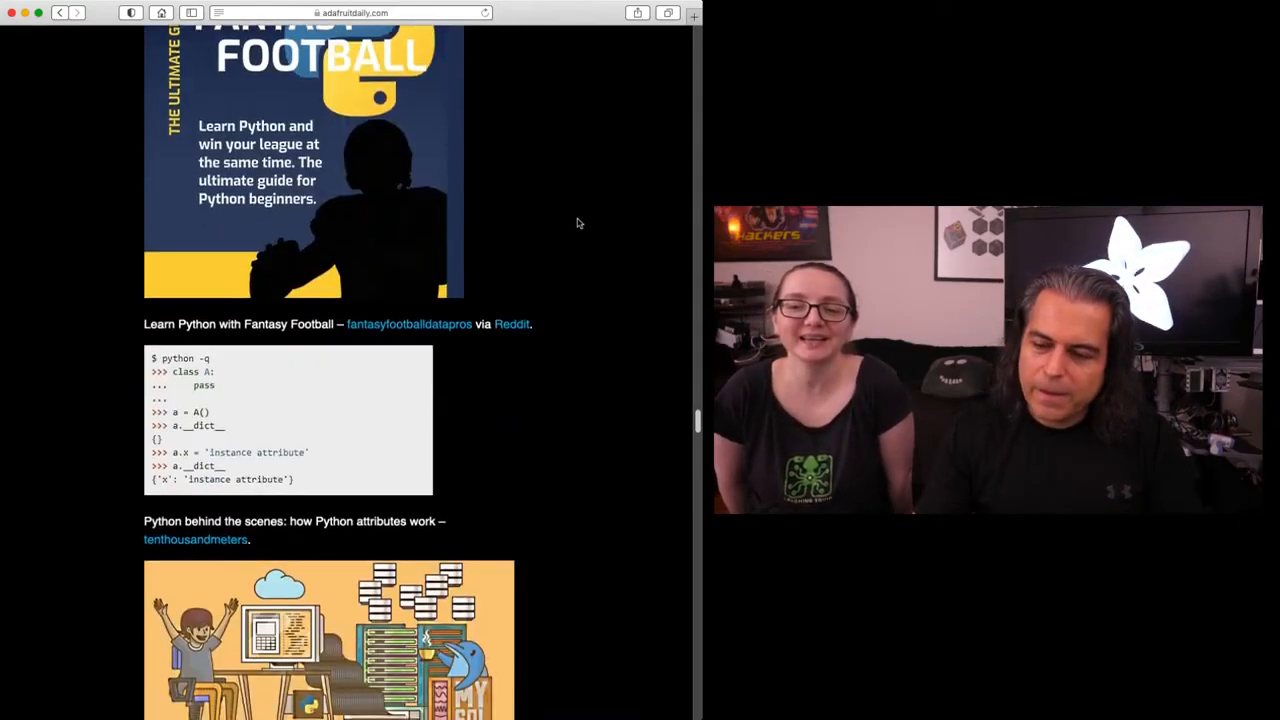
scroll("down", 3)
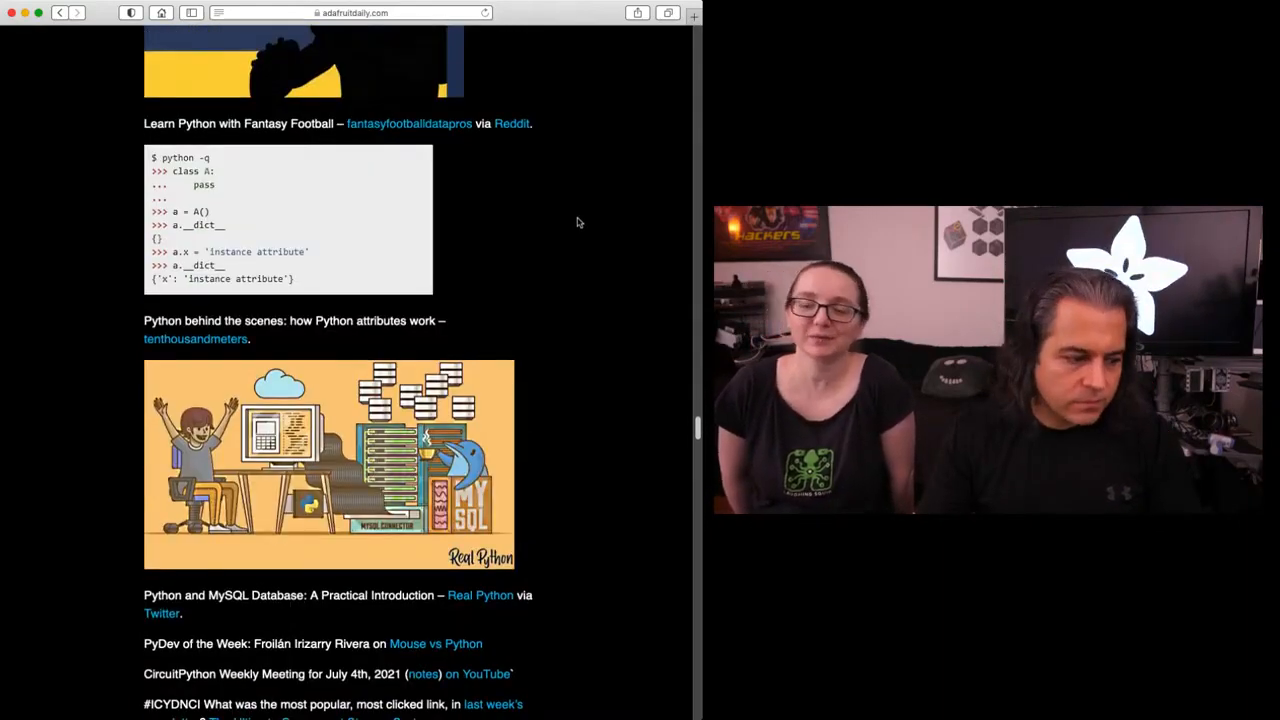
scroll("down", 3)
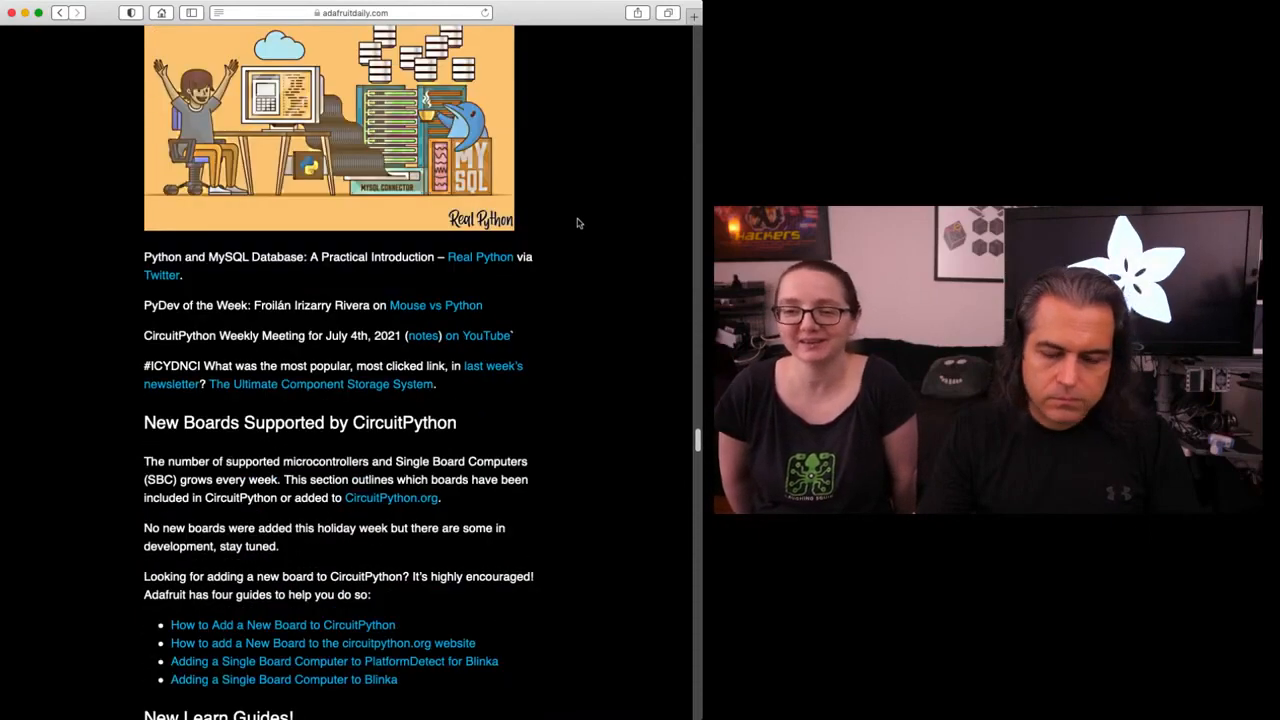
scroll("down", 3)
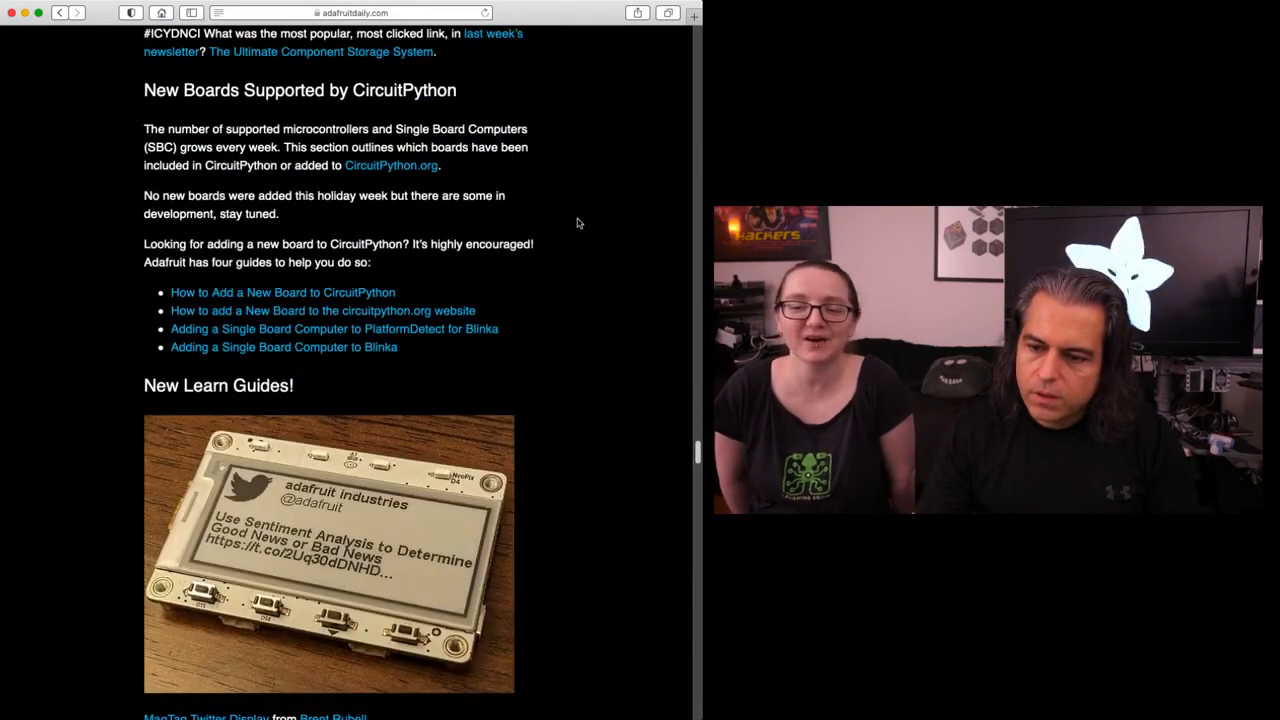
scroll("down", 3)
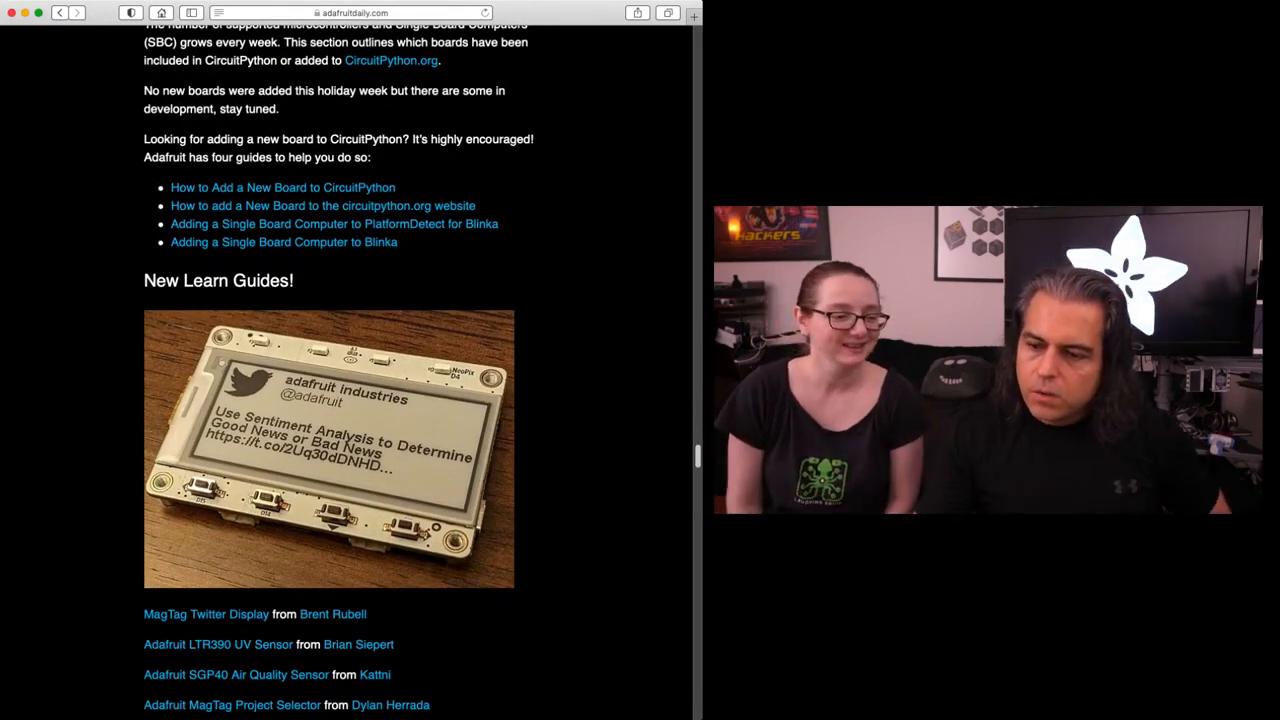
scroll("down", 3)
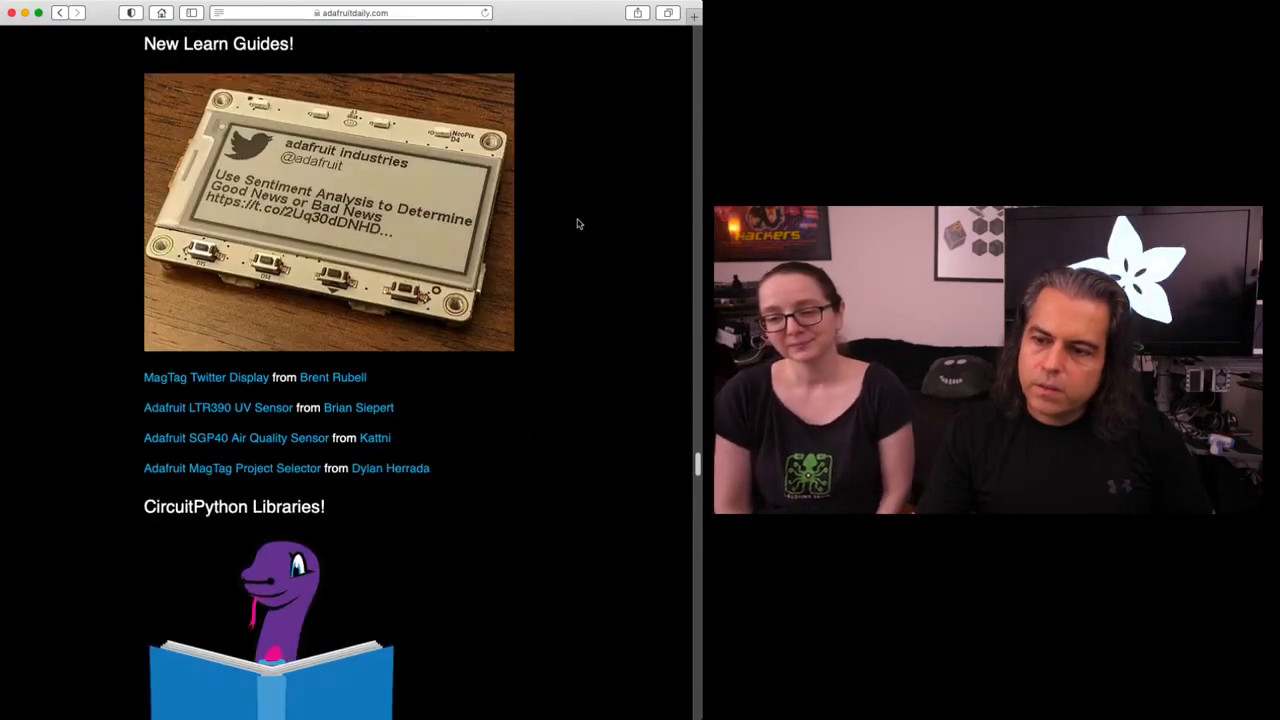
scroll("down", 3)
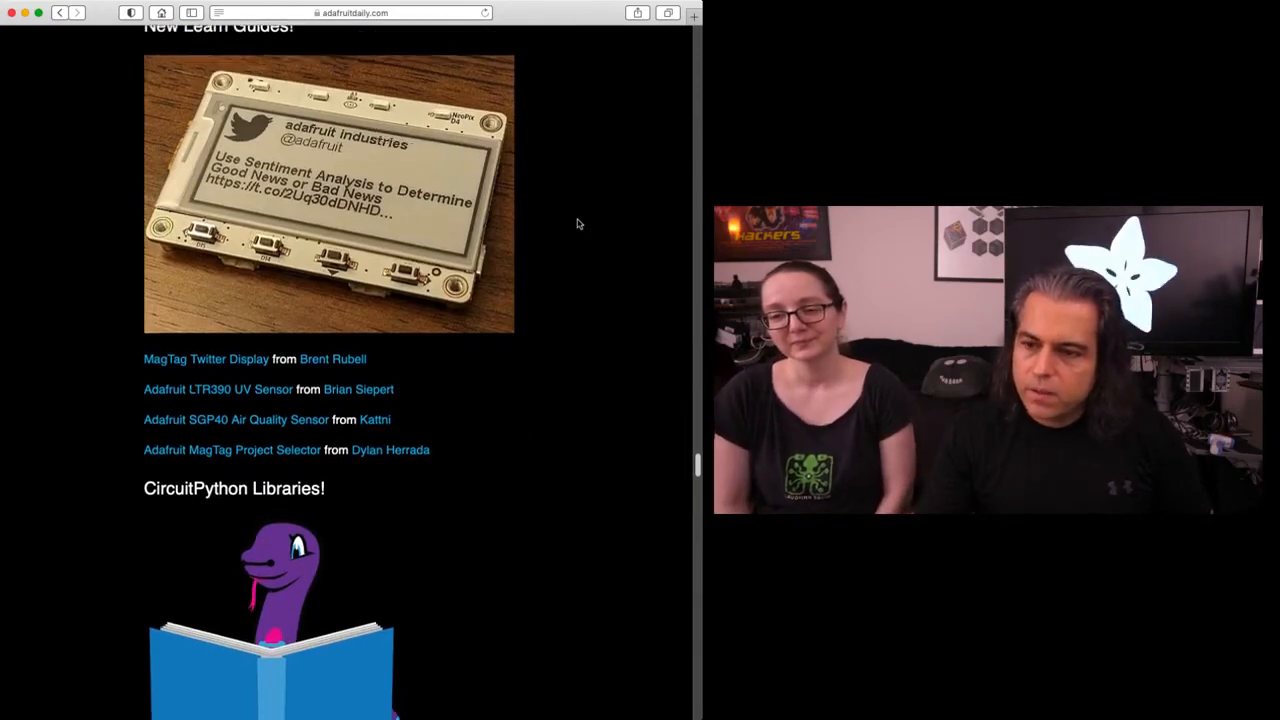
scroll("down", 3)
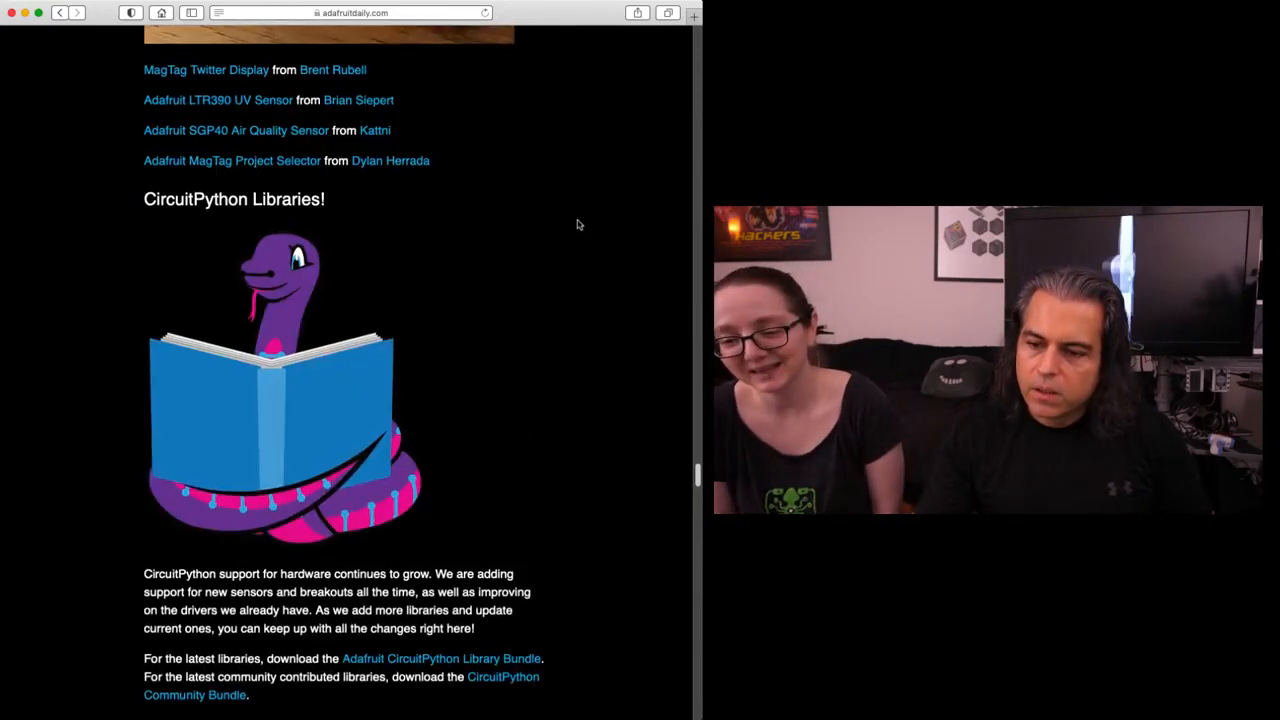
scroll("down", 3)
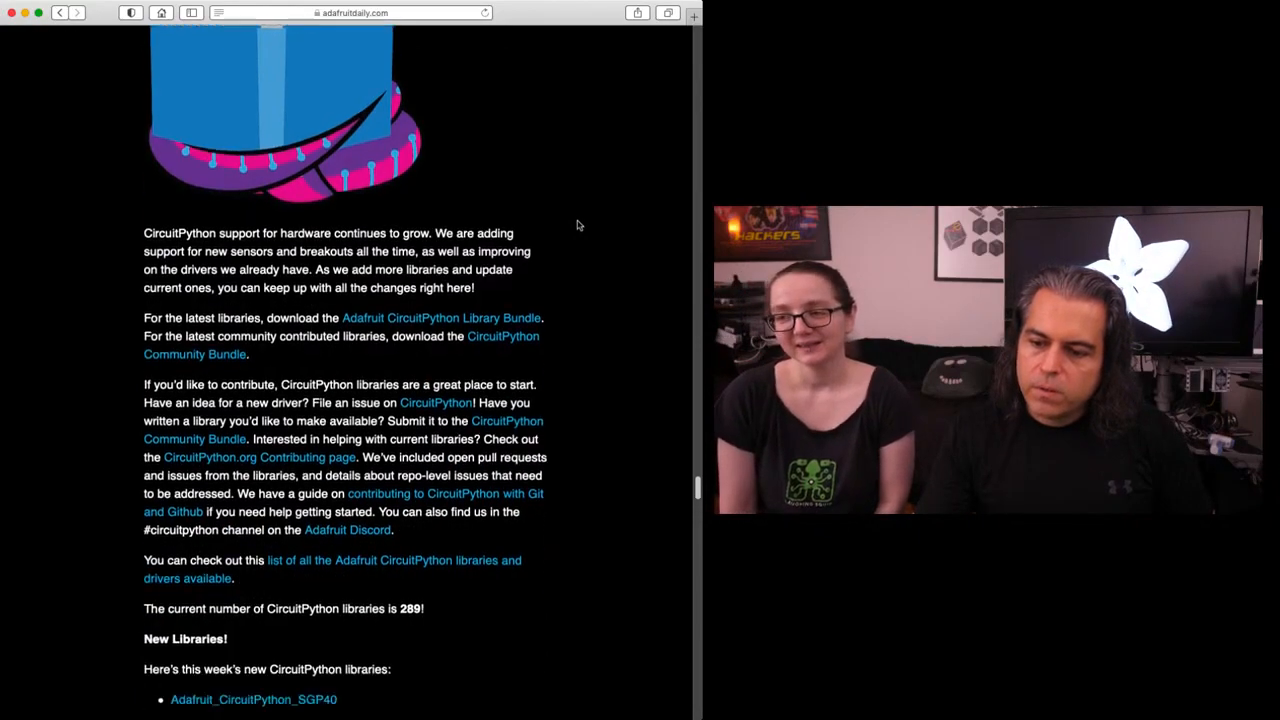
scroll("down", 3)
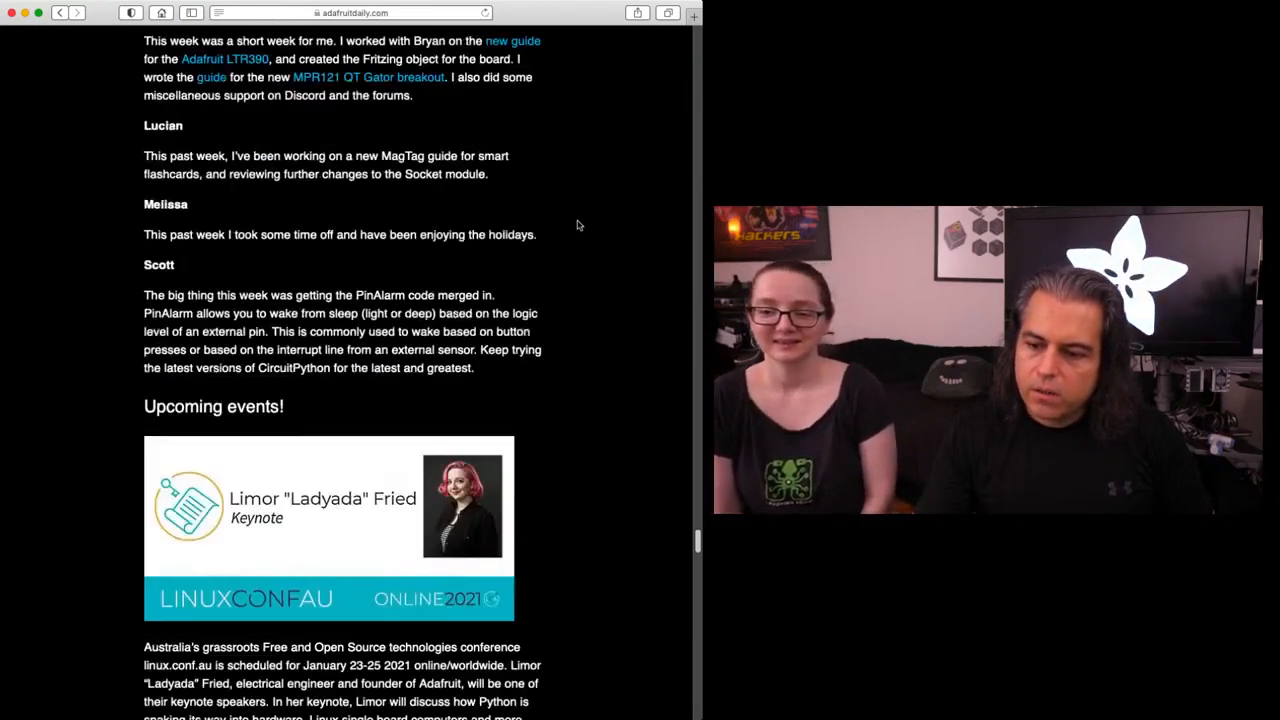
scroll("down", 3)
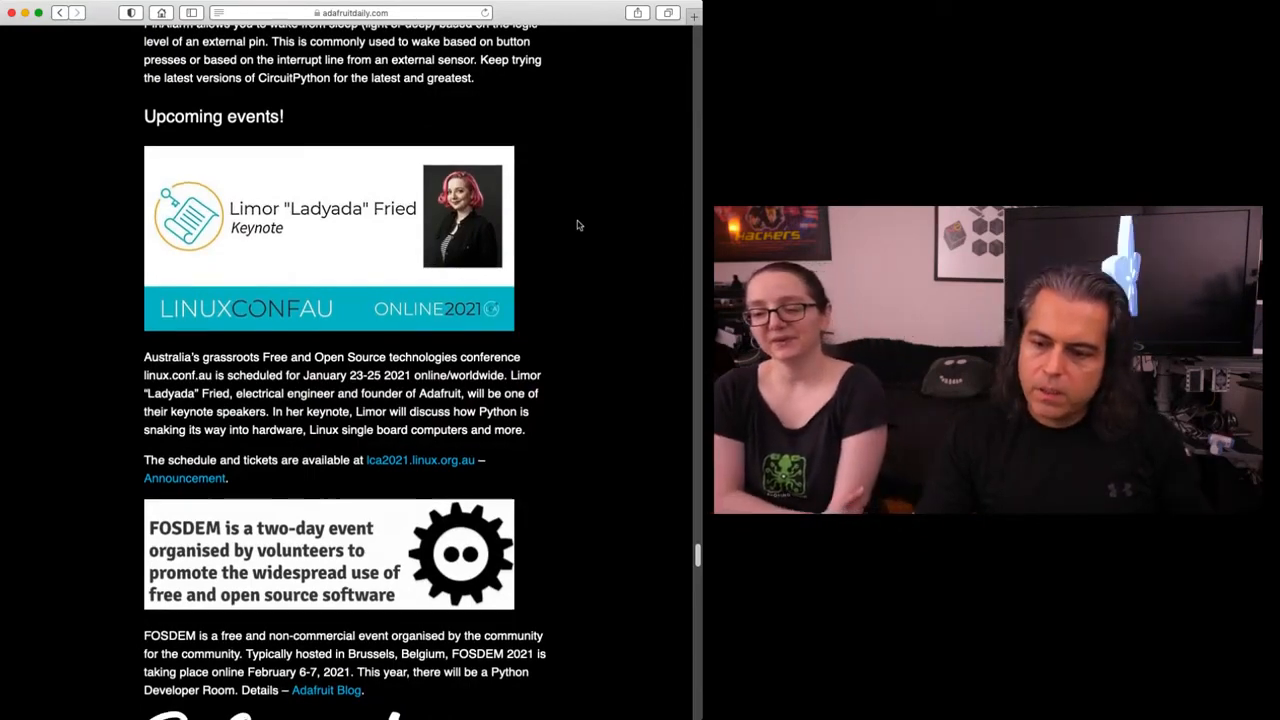
scroll("down", 3)
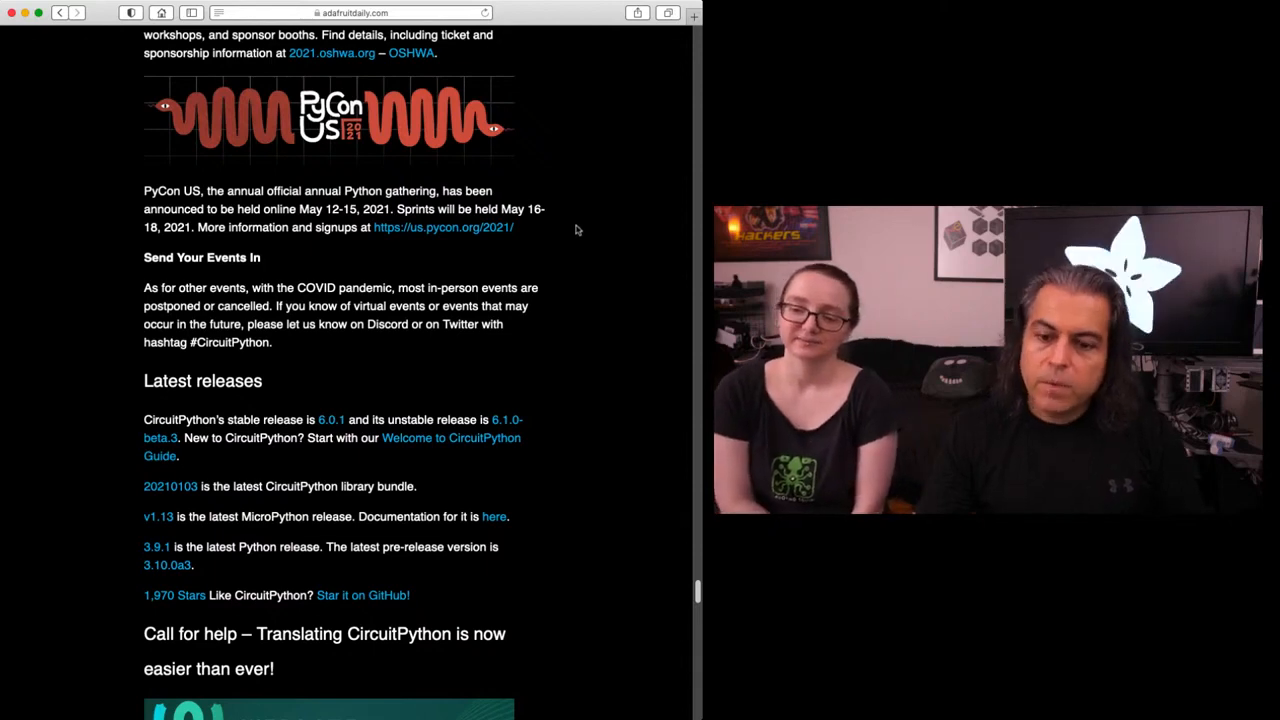
scroll("down", 3)
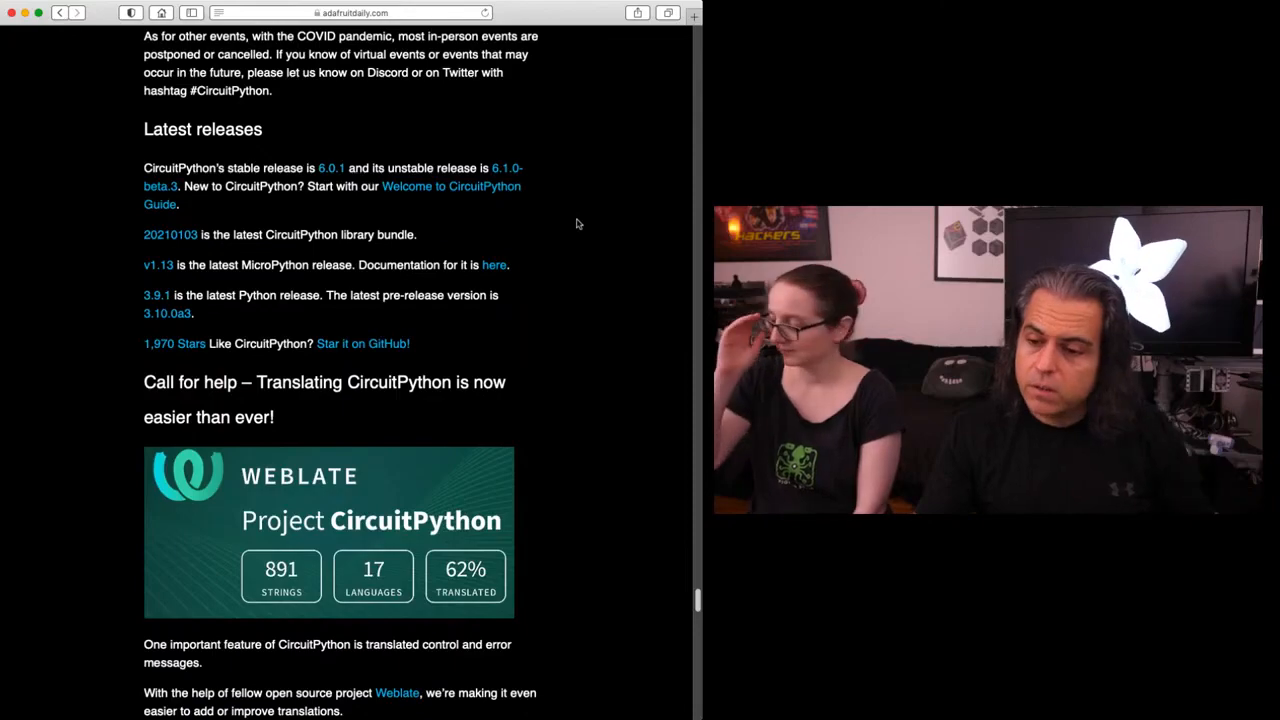
scroll("down", 3)
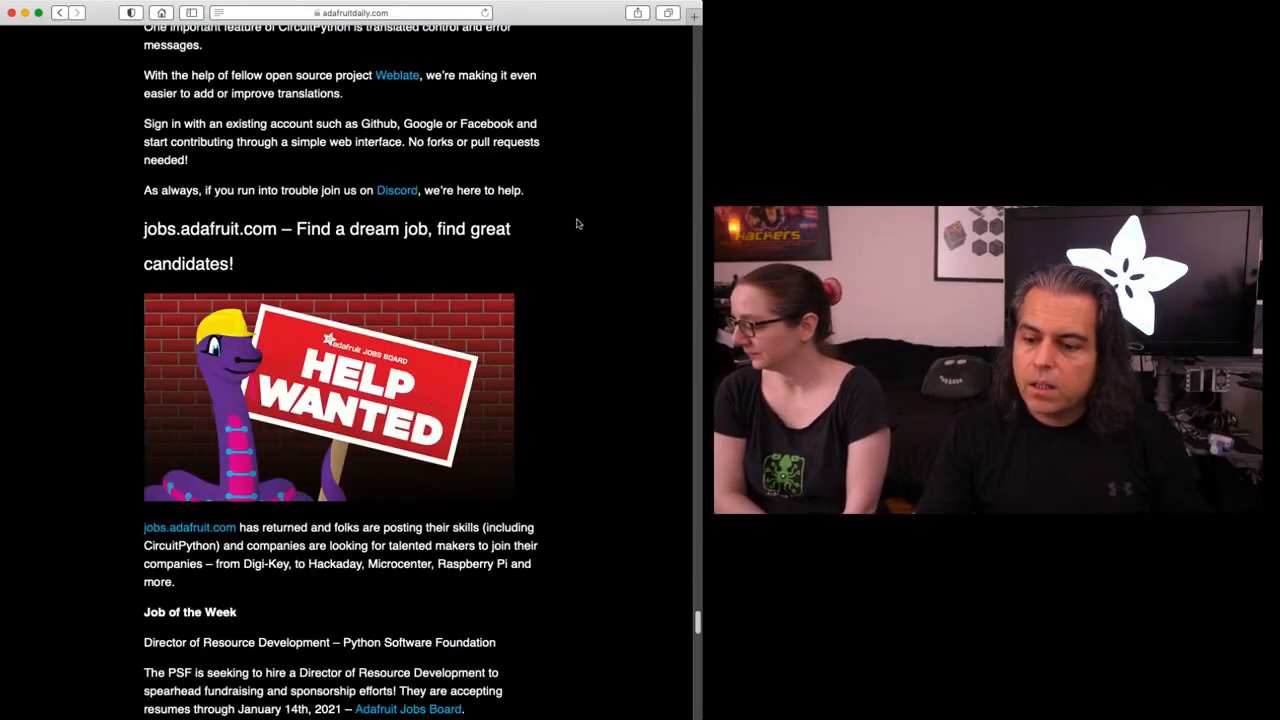
scroll("down", 3)
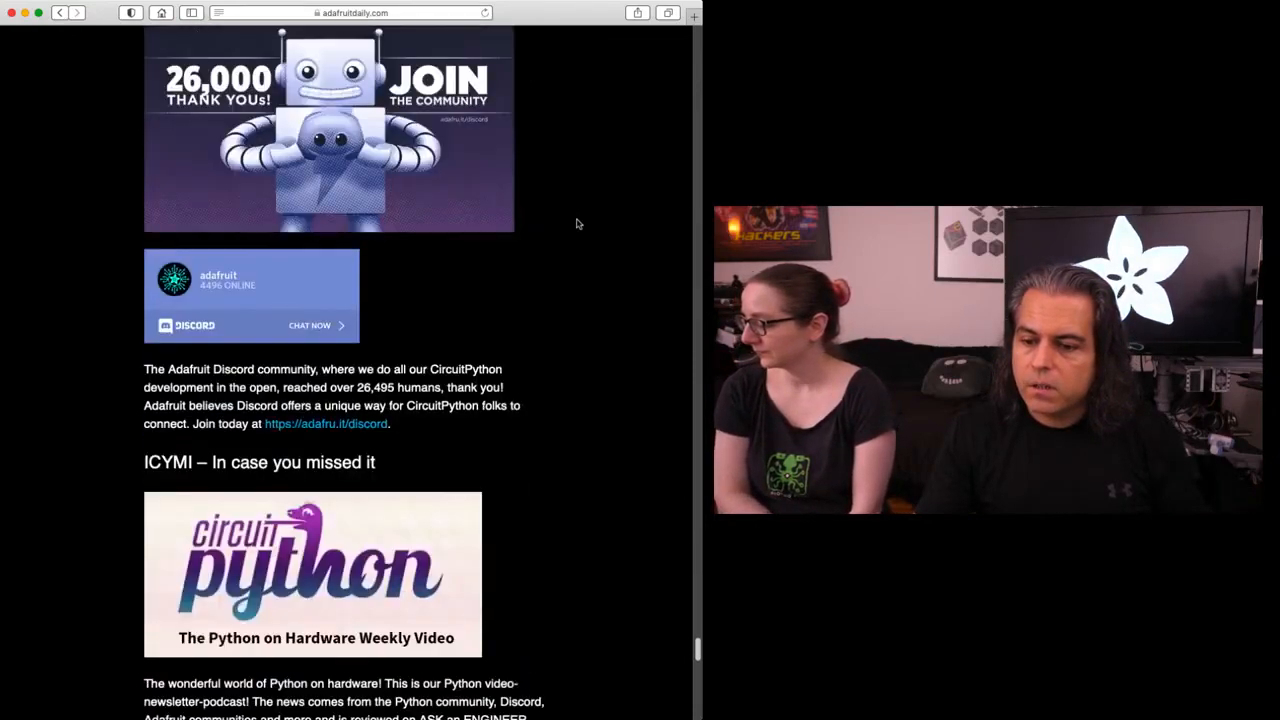
scroll("down", 3)
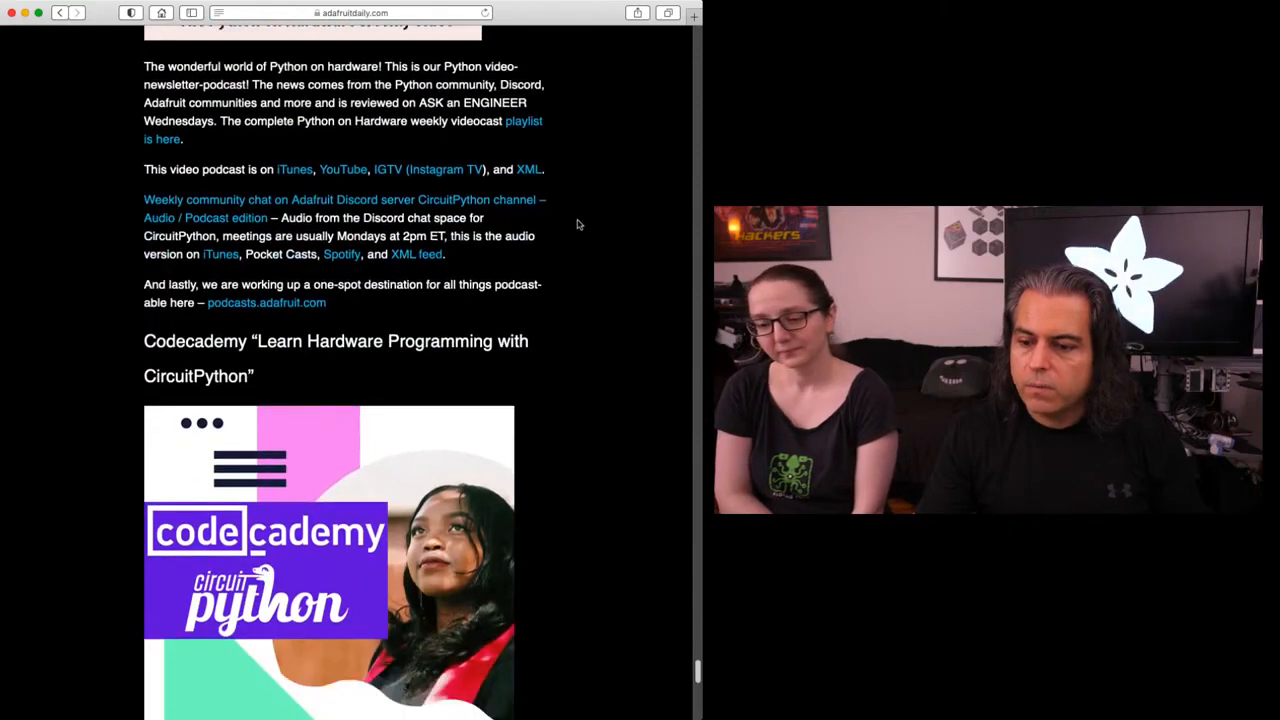
scroll("down", 3)
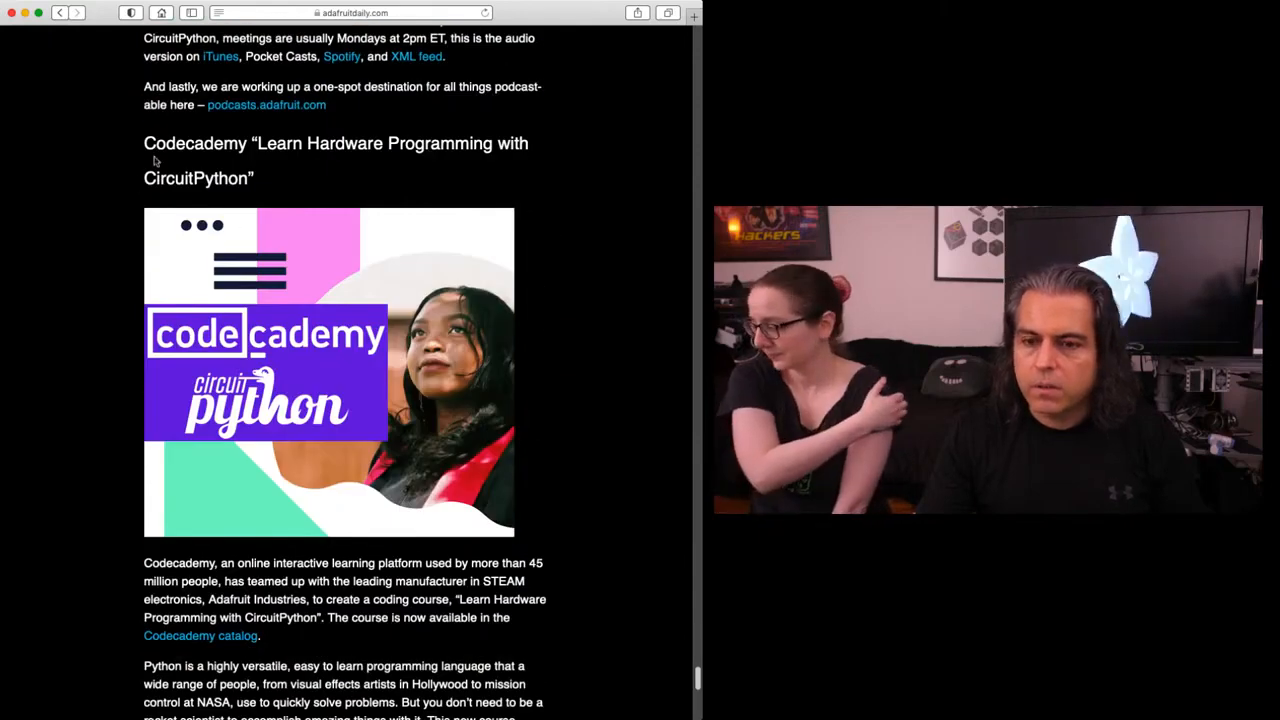